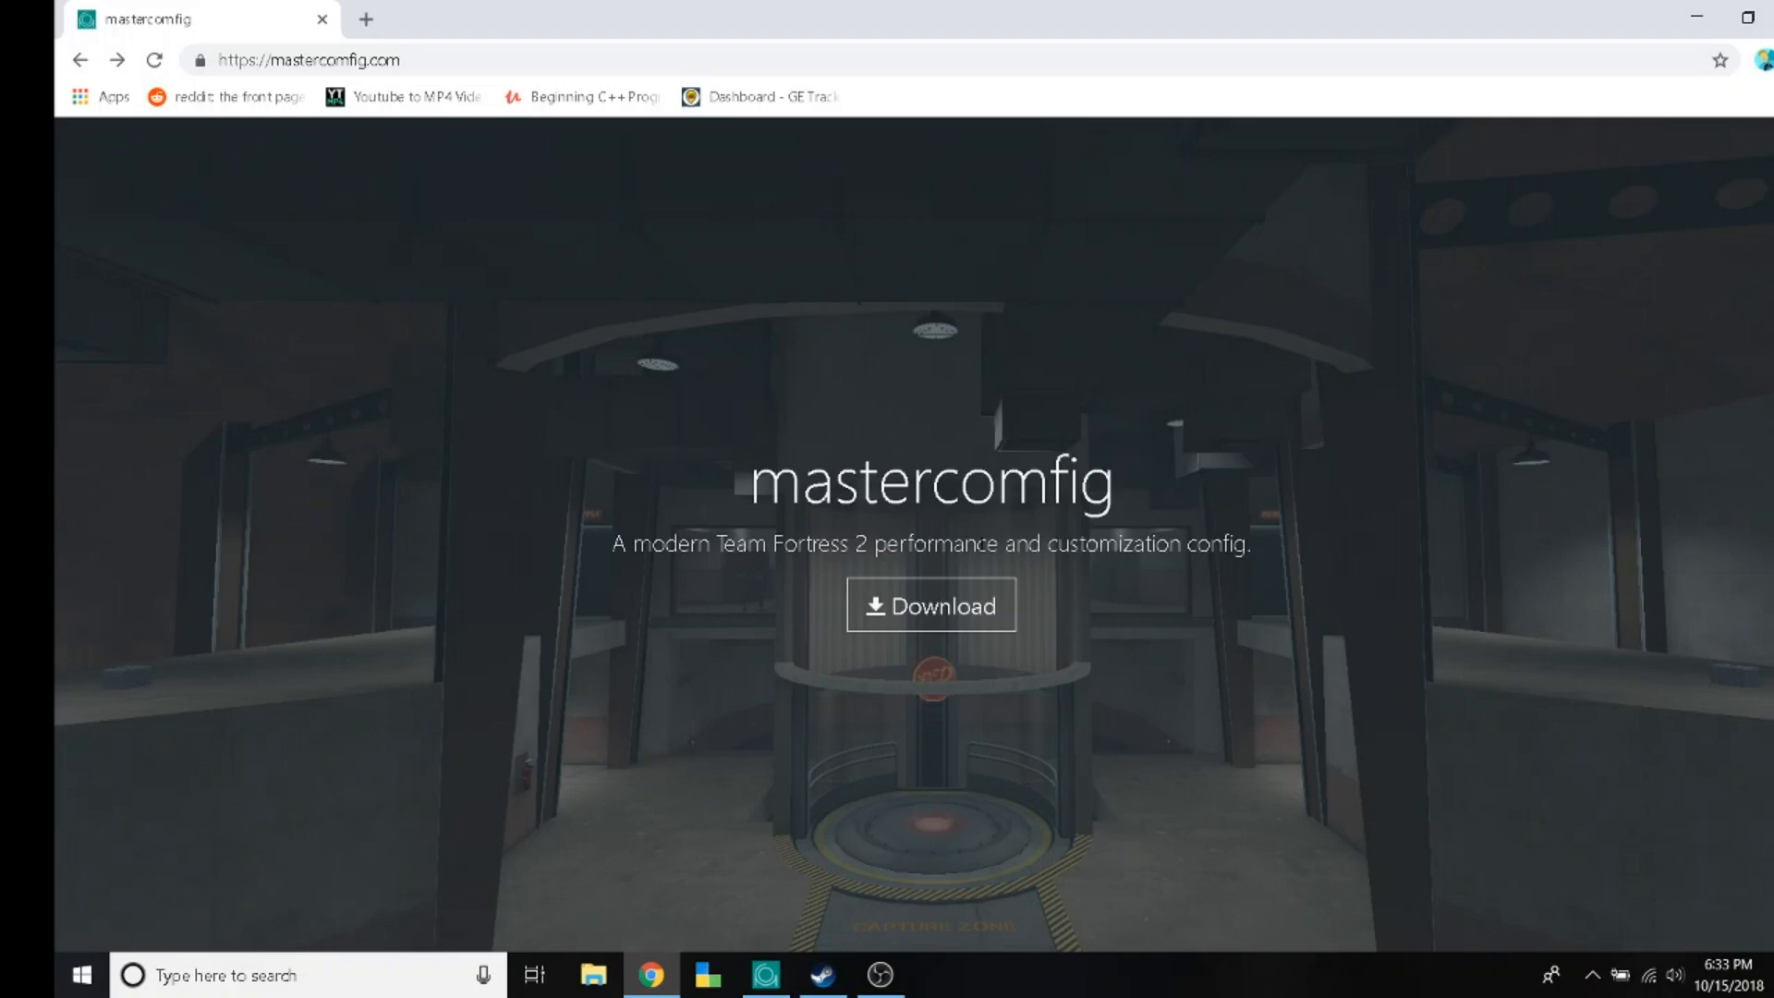
{"action": "mouse_move", "coordinate": [479, 171]}
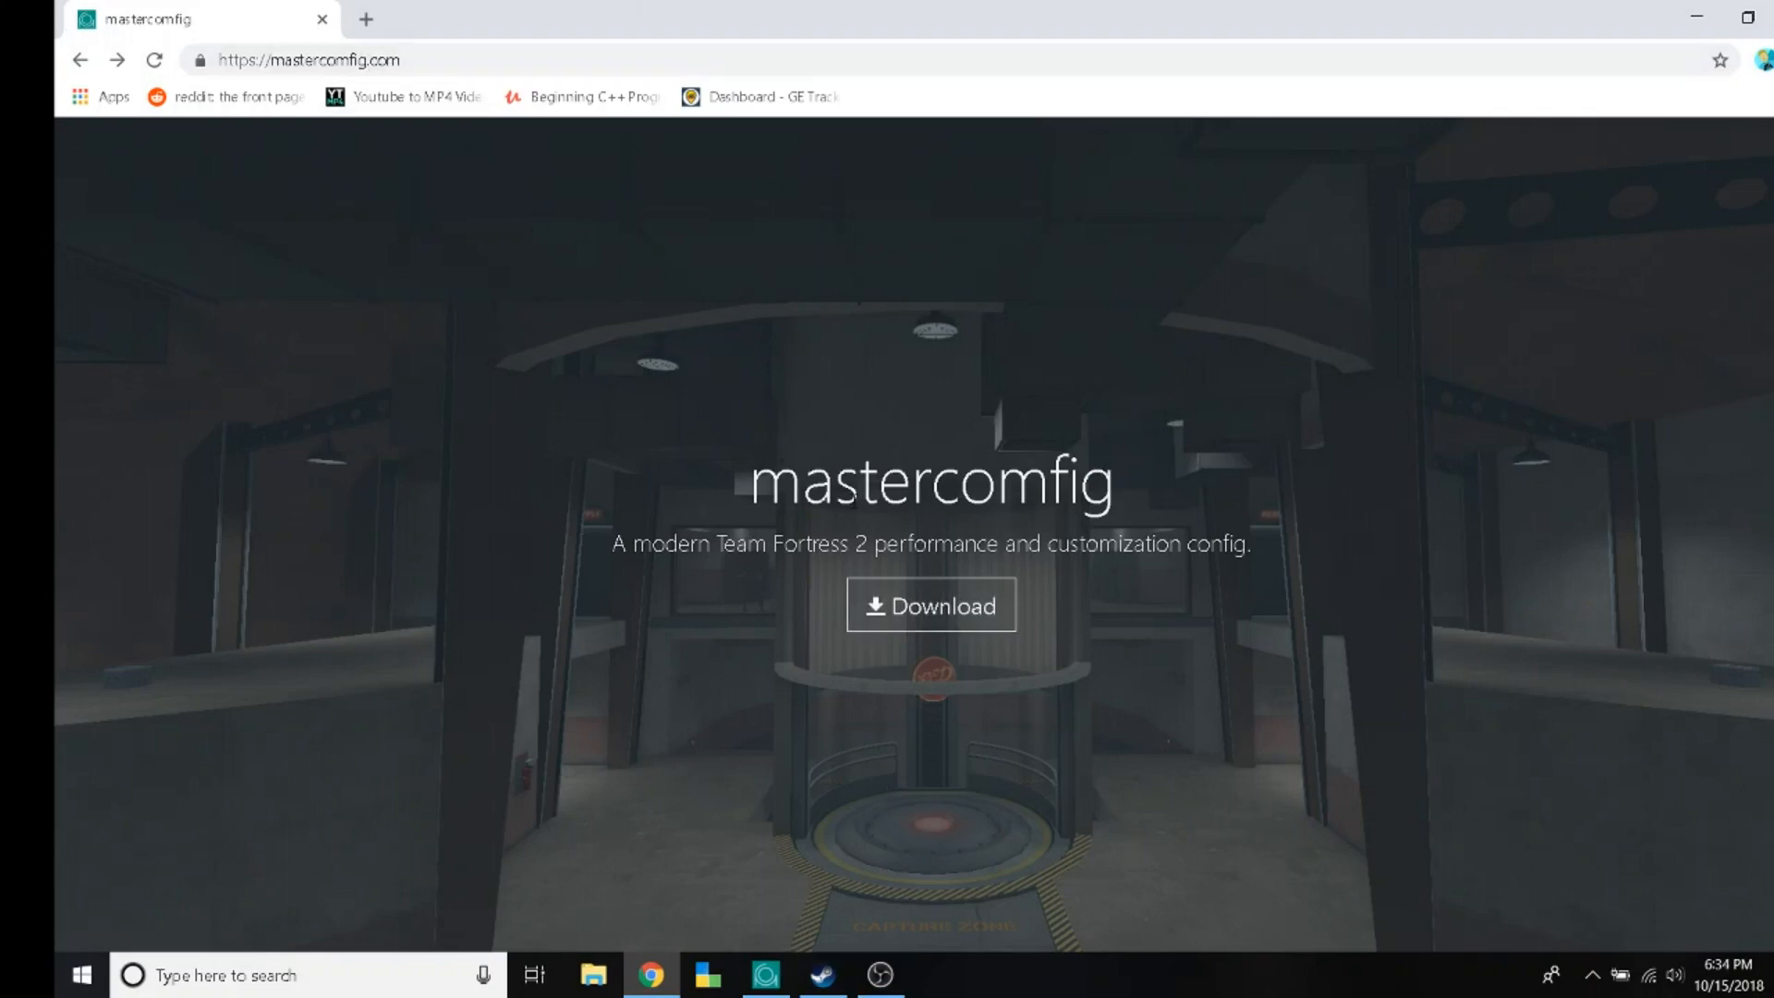
Go to the mastercomfig download page from the mastercomfig.com homepage
{"action": "left_click", "coordinate": [930, 604]}
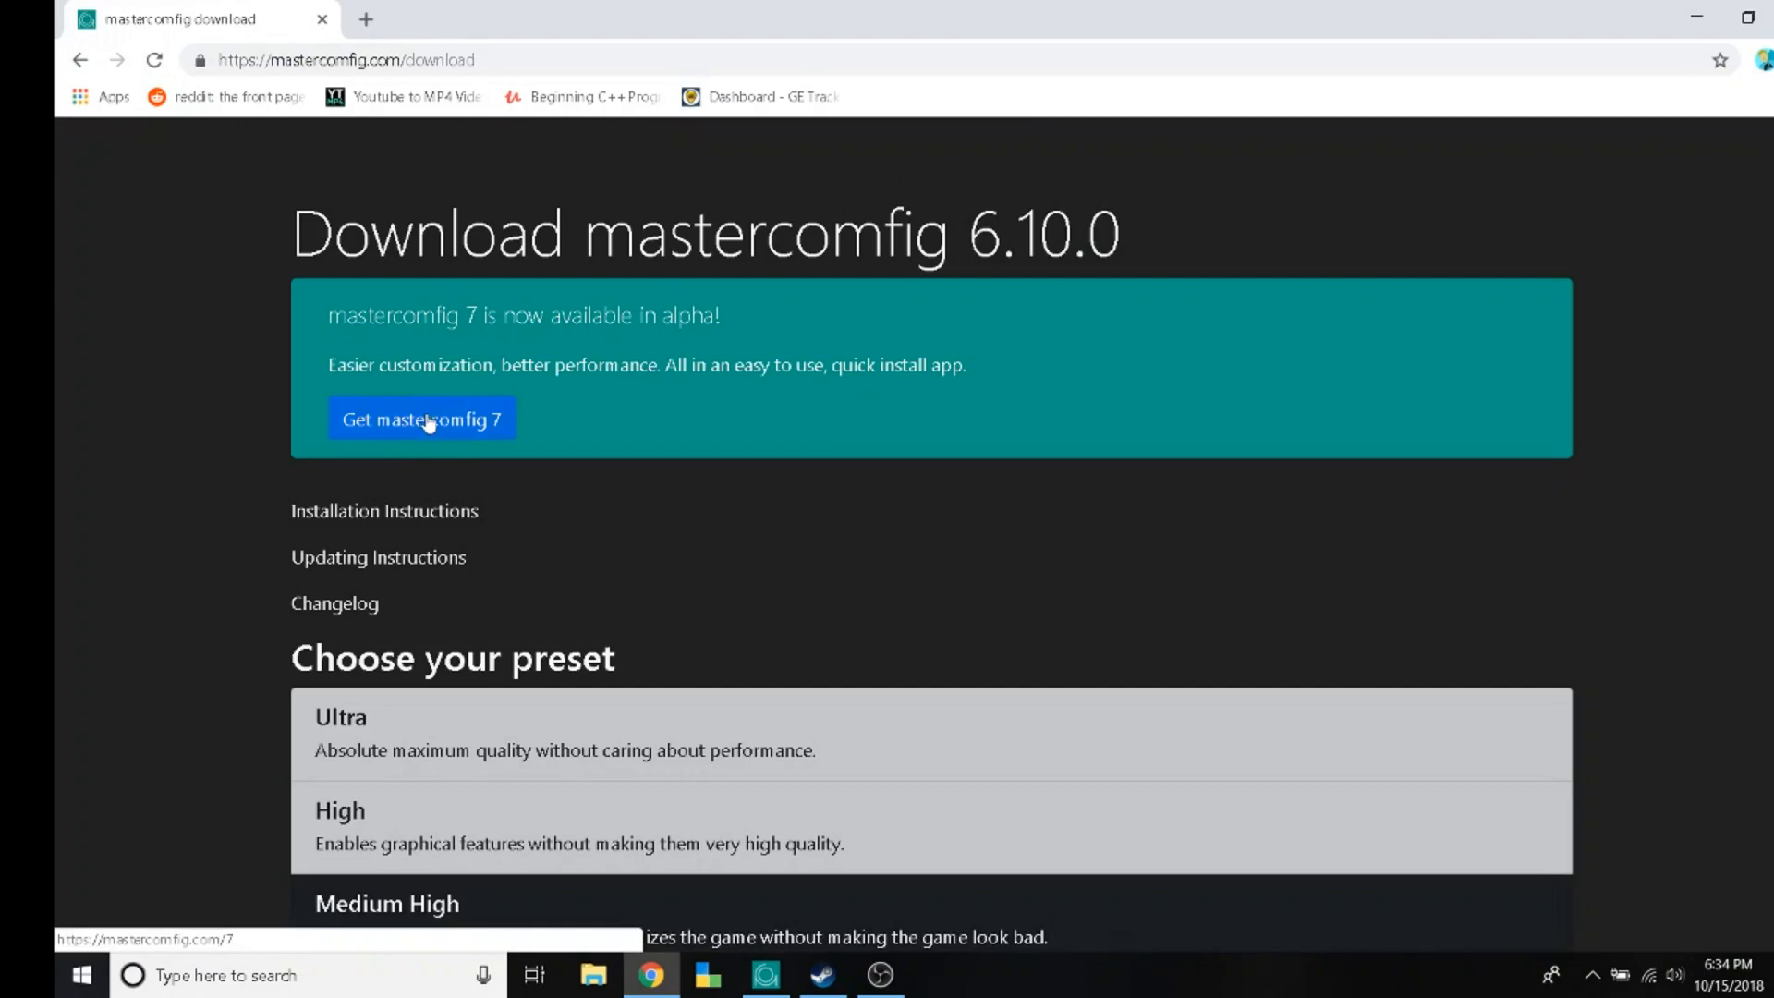
Get mastercomfig 7 and browse to Steam\steamapps\common\Team Fortress 2 as the game folder
{"action": "left_click", "coordinate": [421, 419]}
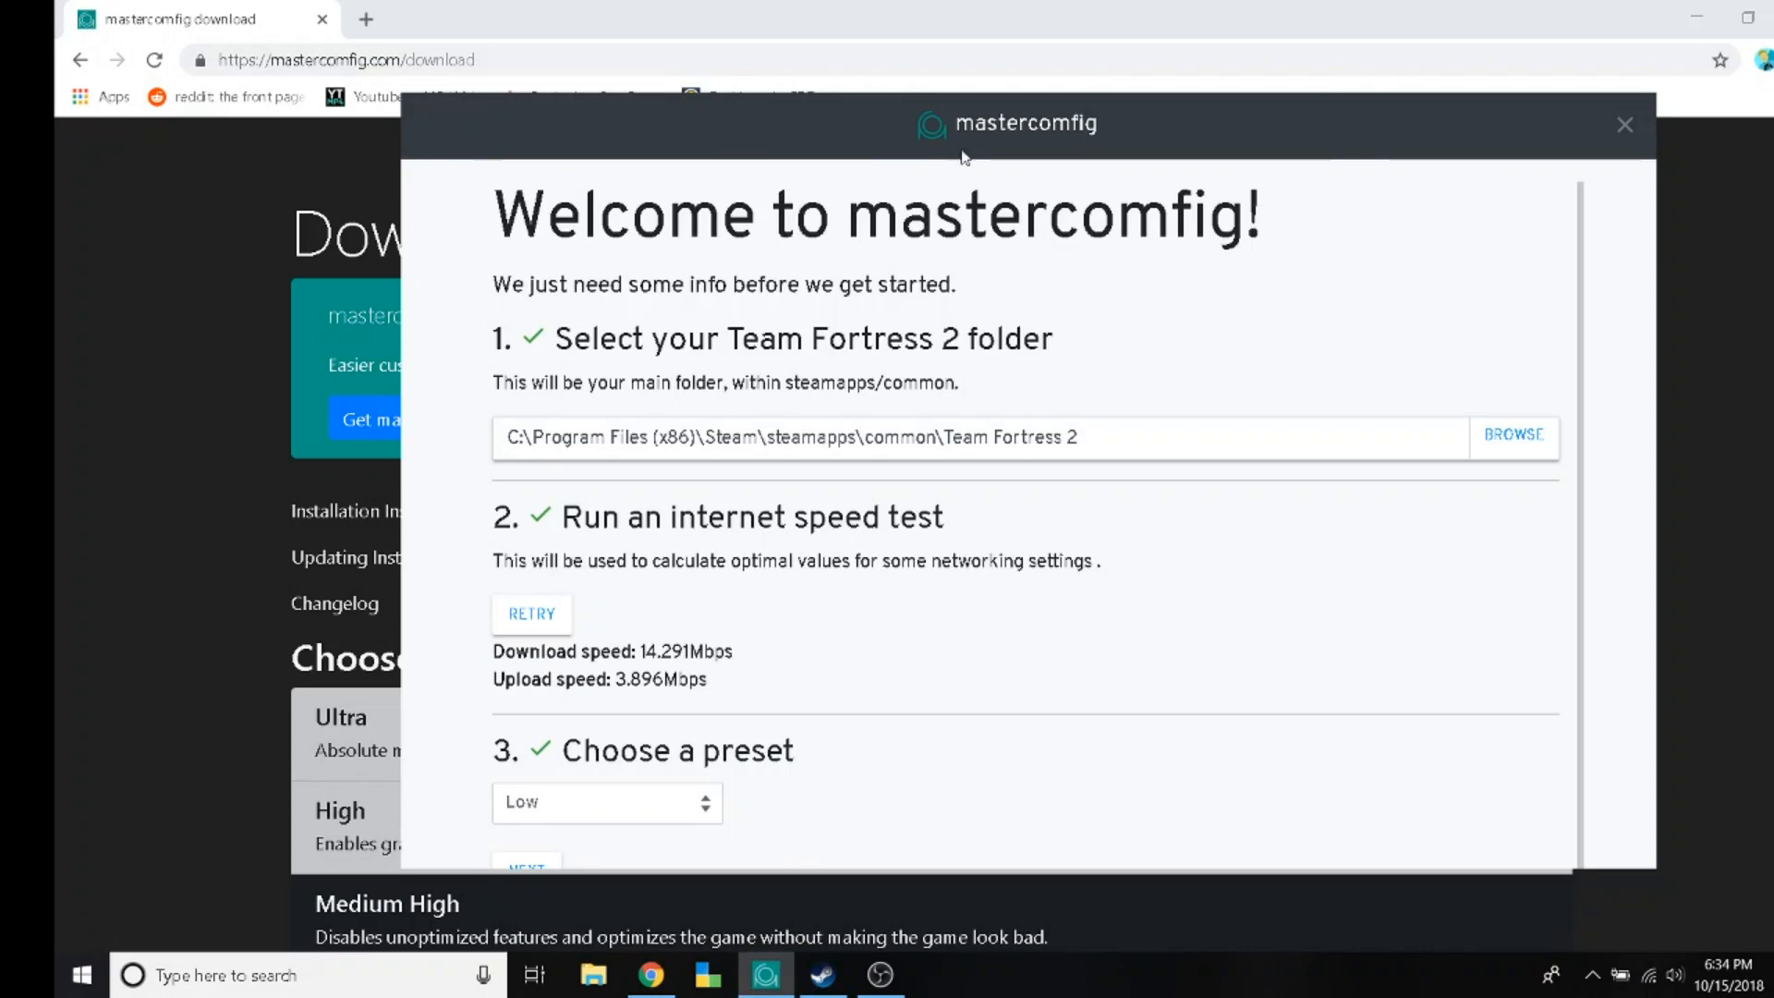
{"action": "mouse_move", "coordinate": [660, 156]}
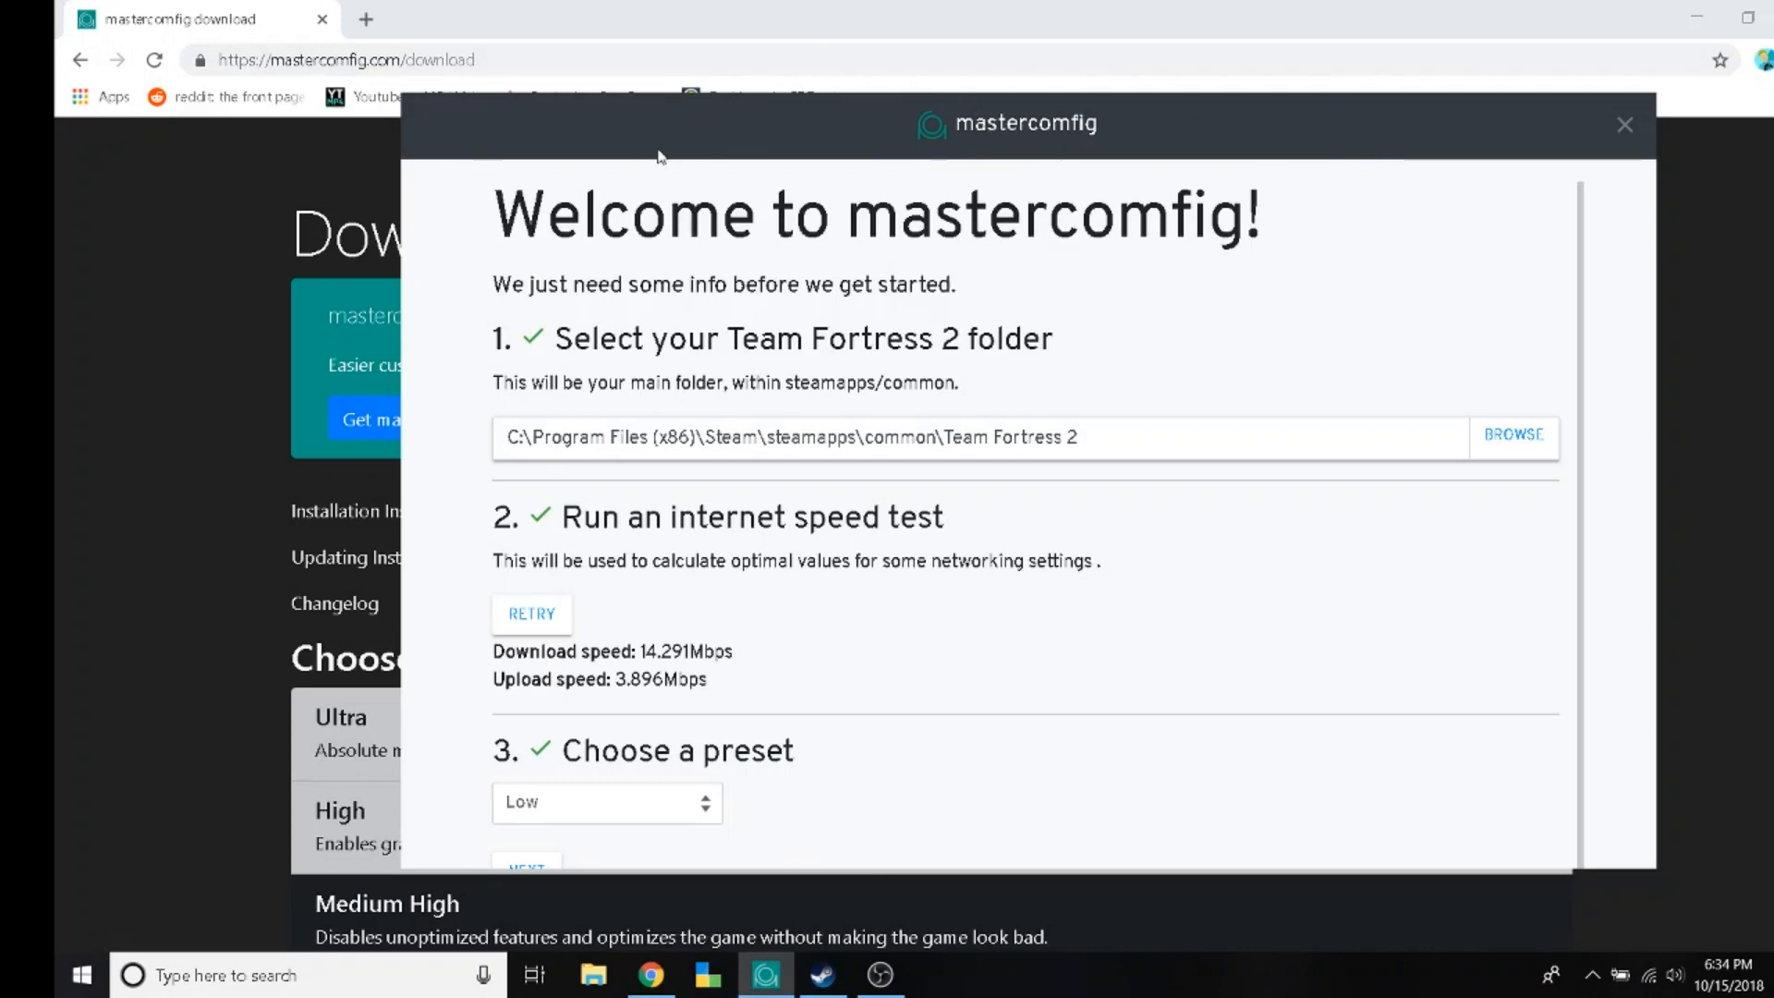
{"action": "mouse_move", "coordinate": [630, 354]}
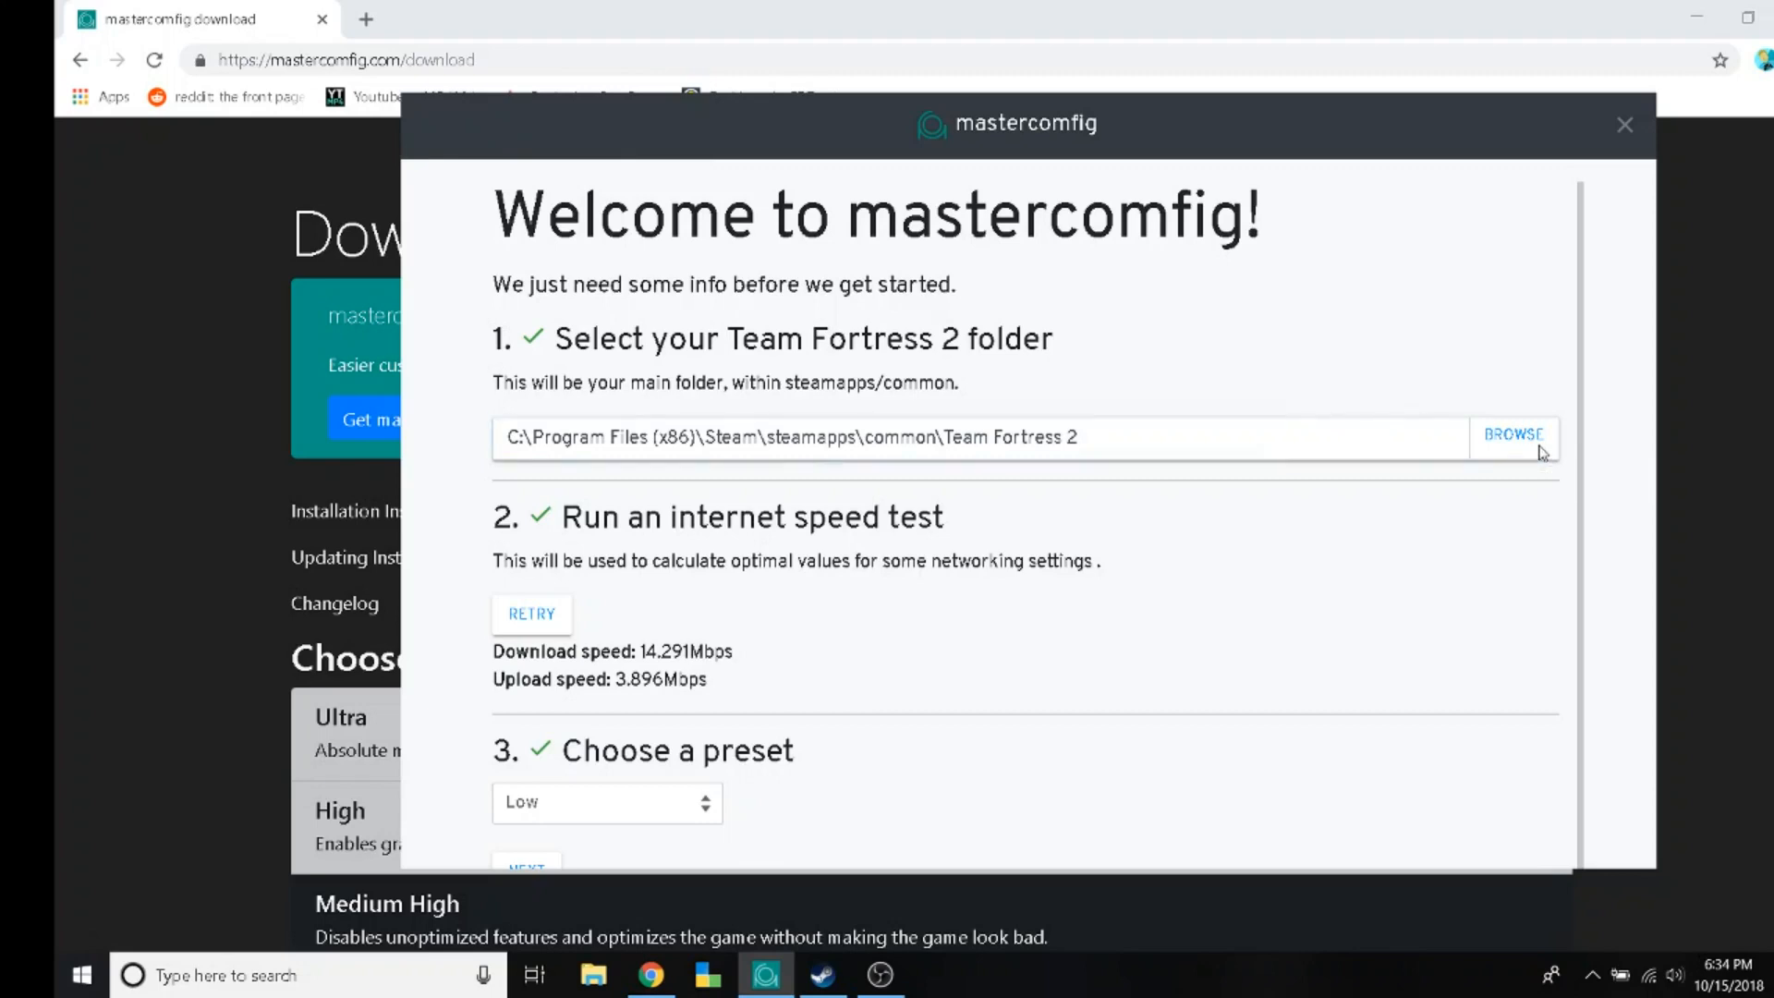
{"action": "left_click", "coordinate": [1513, 437]}
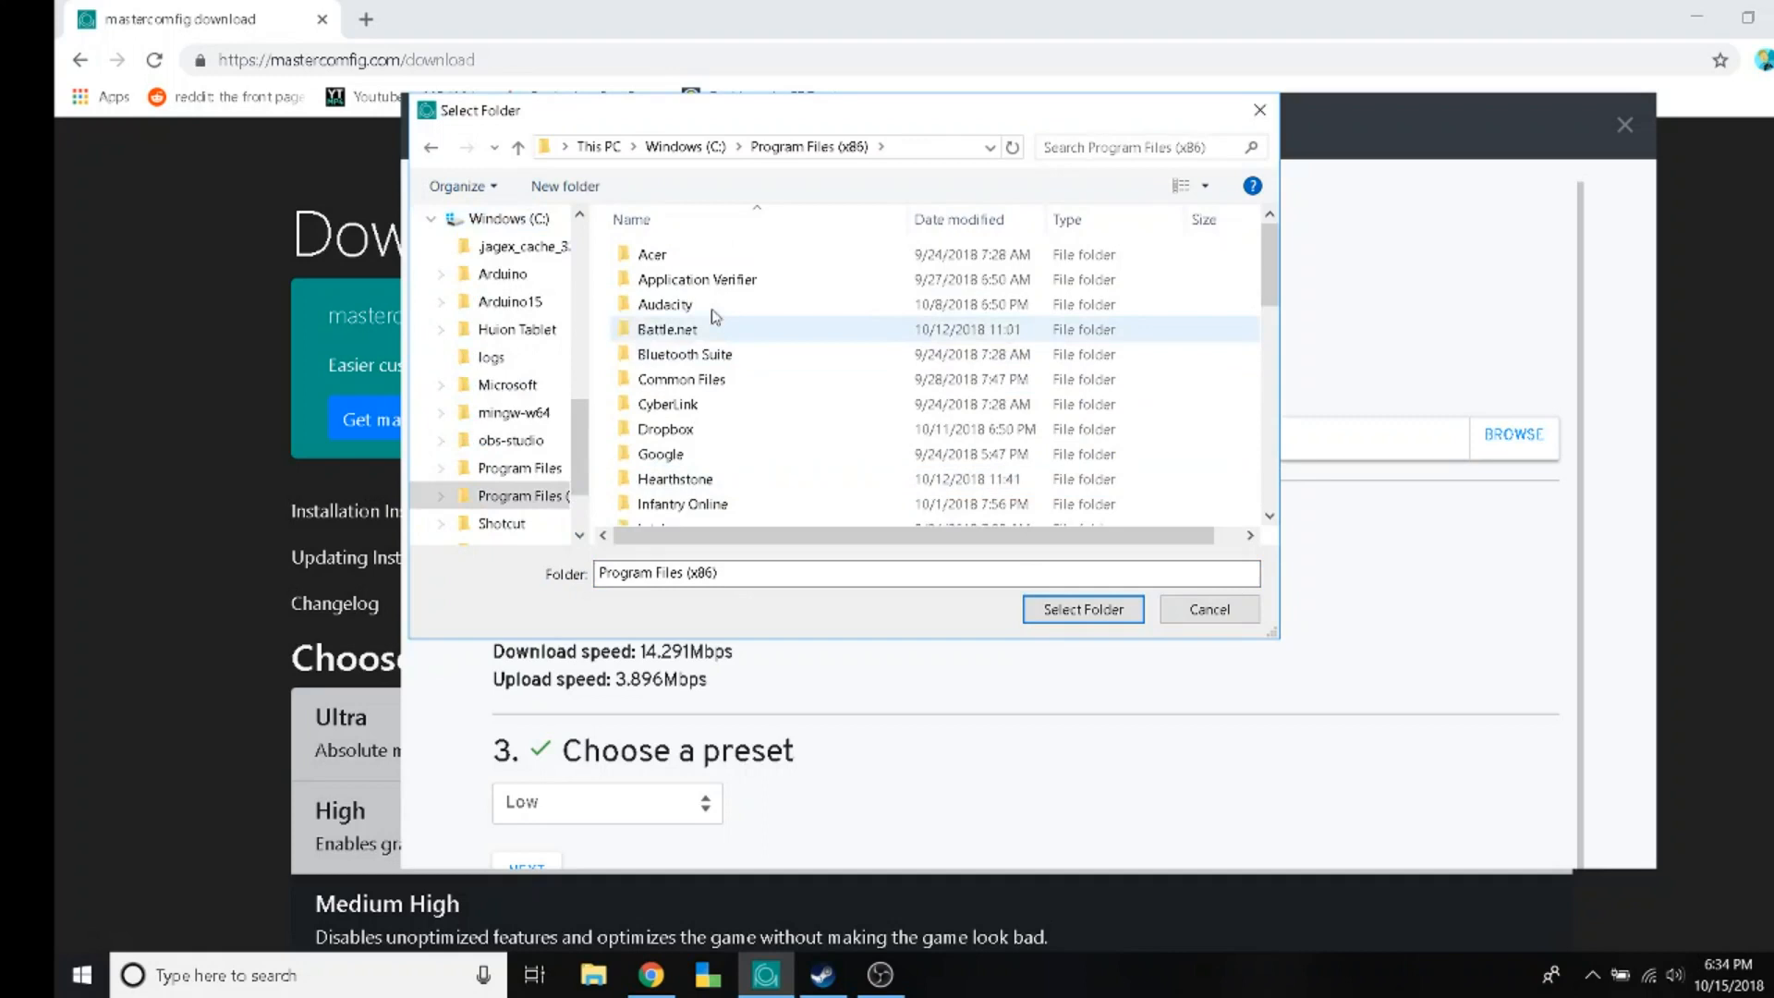
{"action": "scroll", "scroll_direction": "down", "scroll_amount": 3}
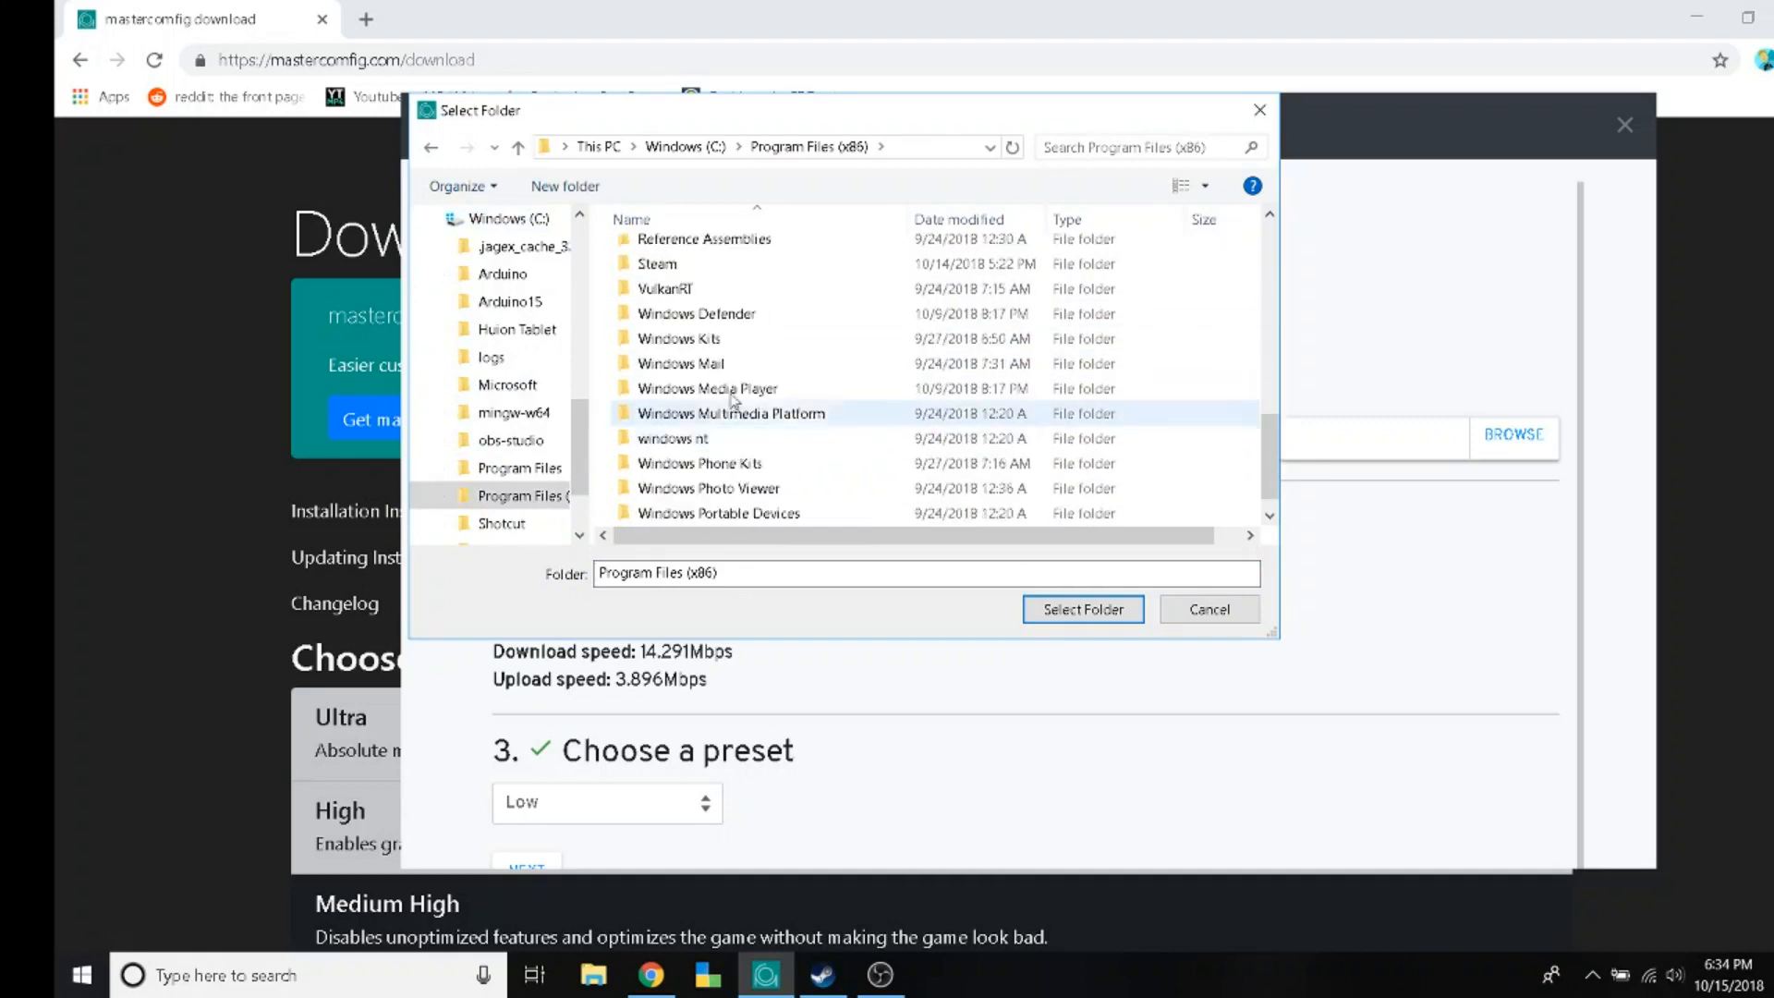
{"action": "double_click", "coordinate": [656, 263]}
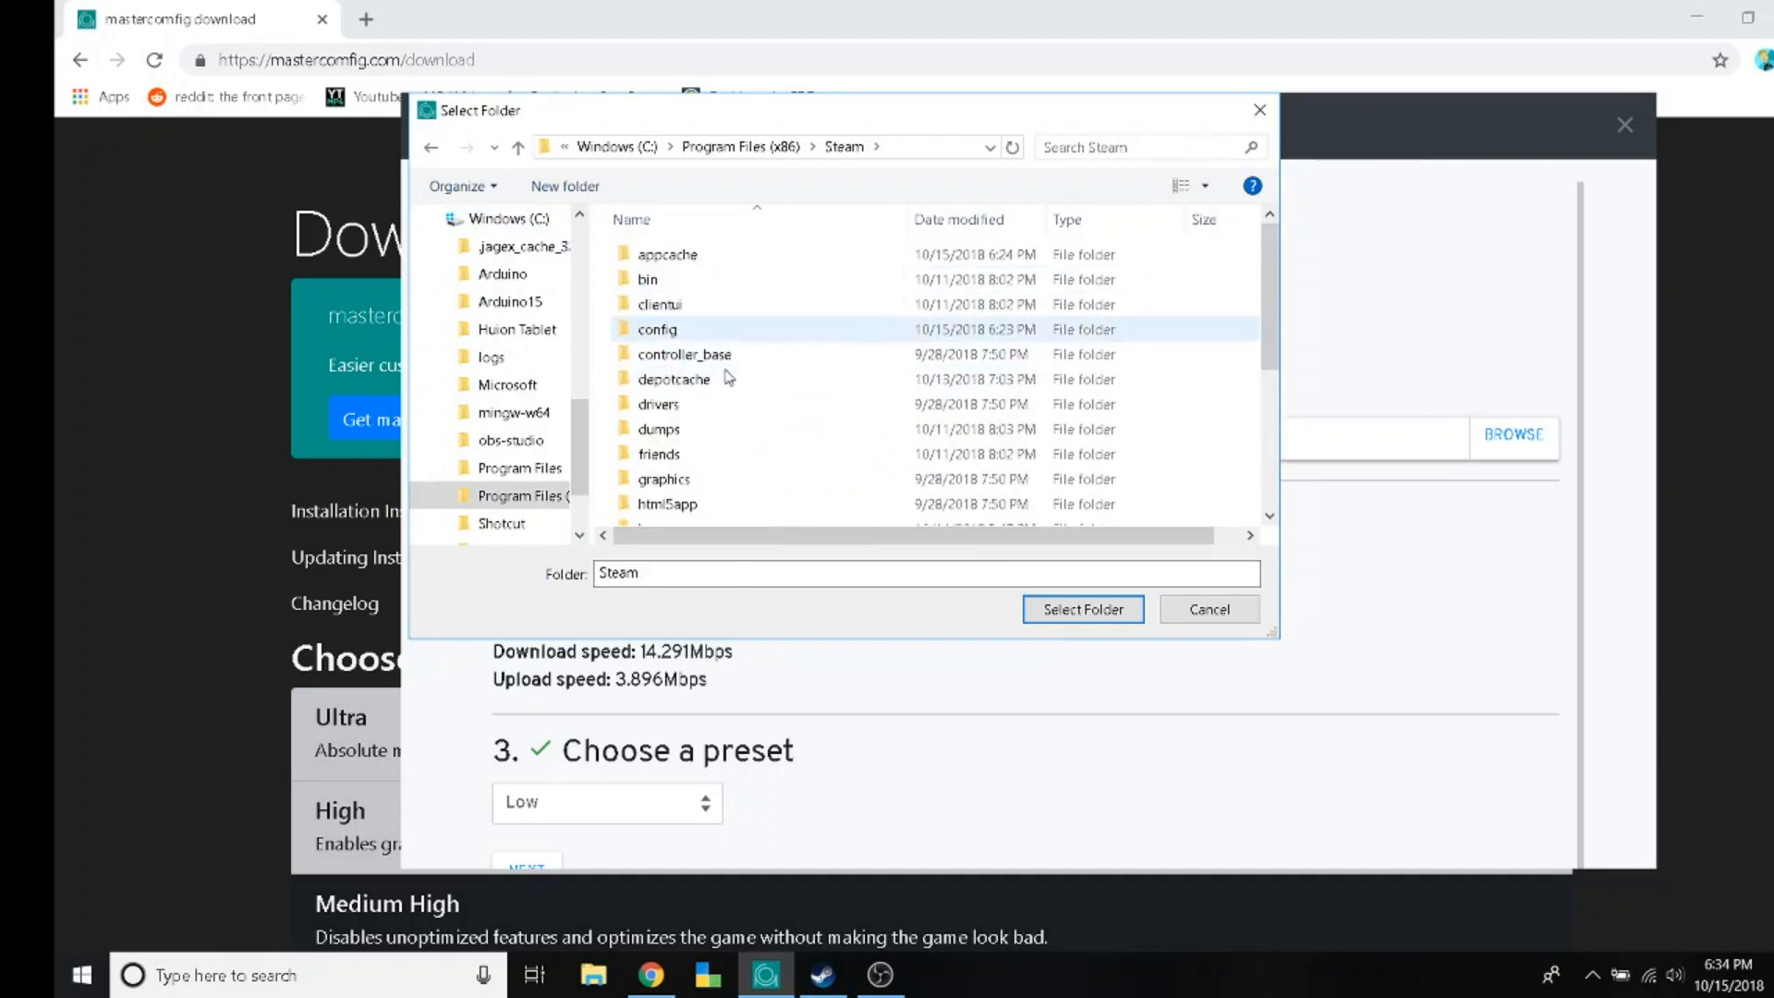
{"action": "left_click", "coordinate": [670, 513]}
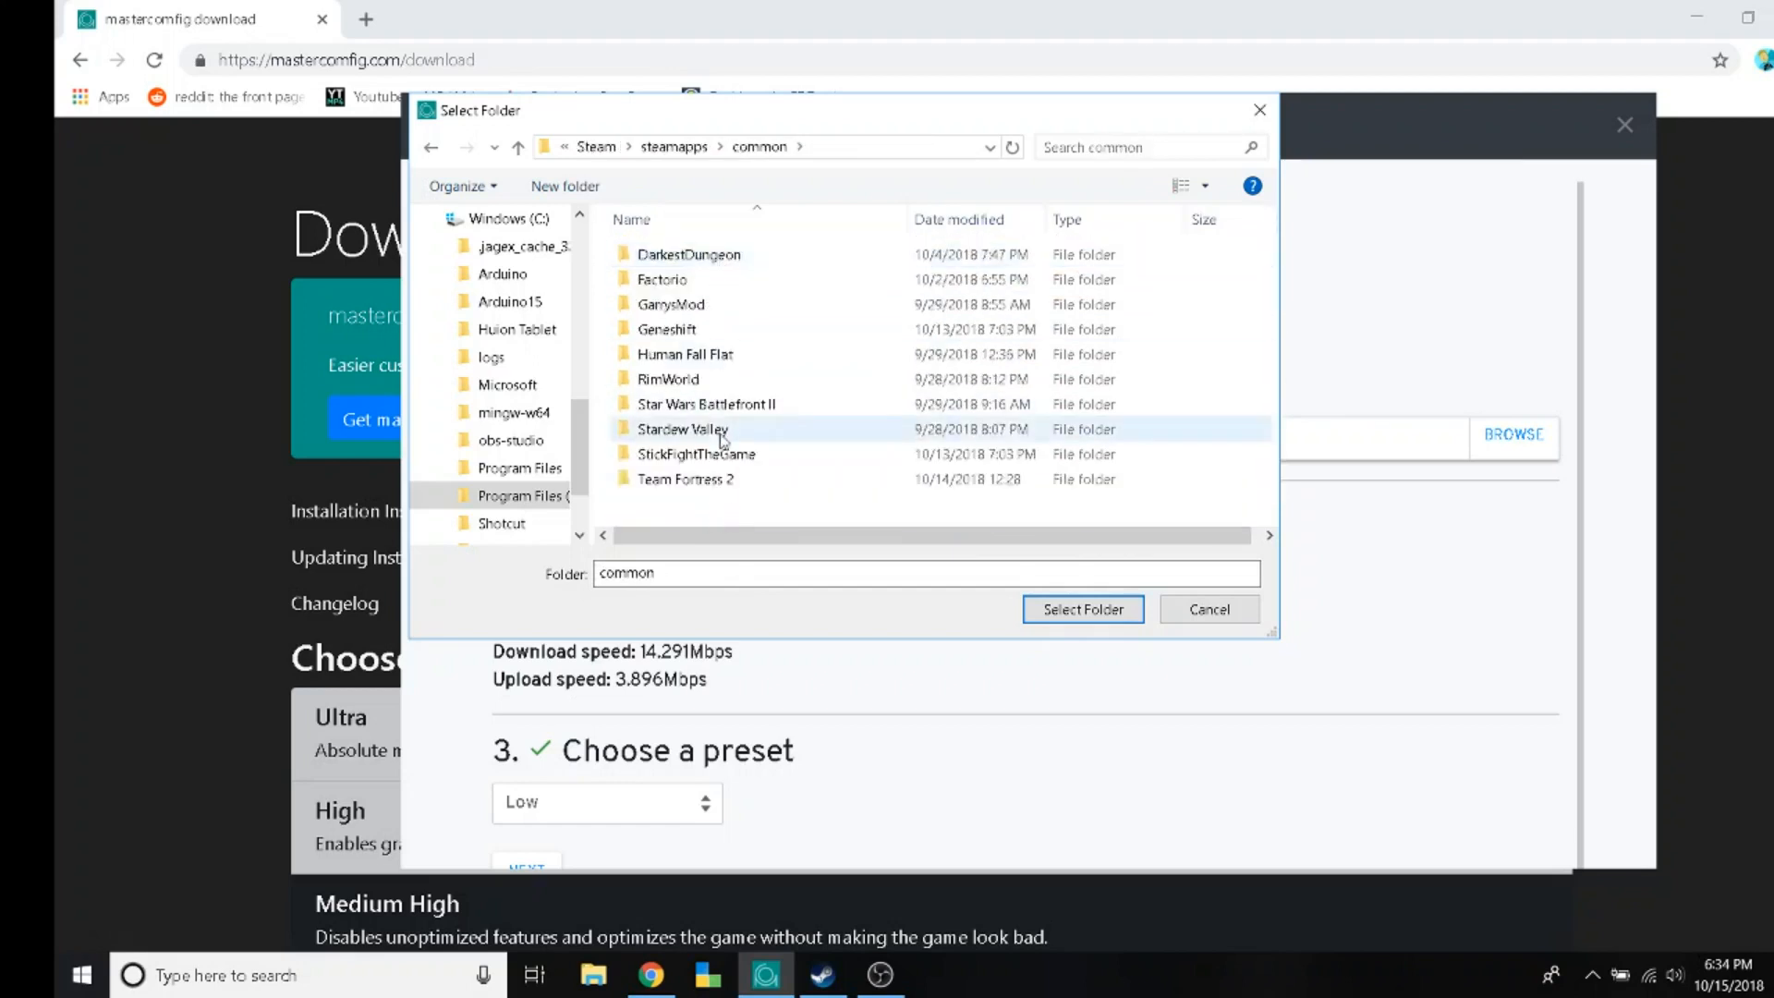
{"action": "left_click", "coordinate": [1080, 609]}
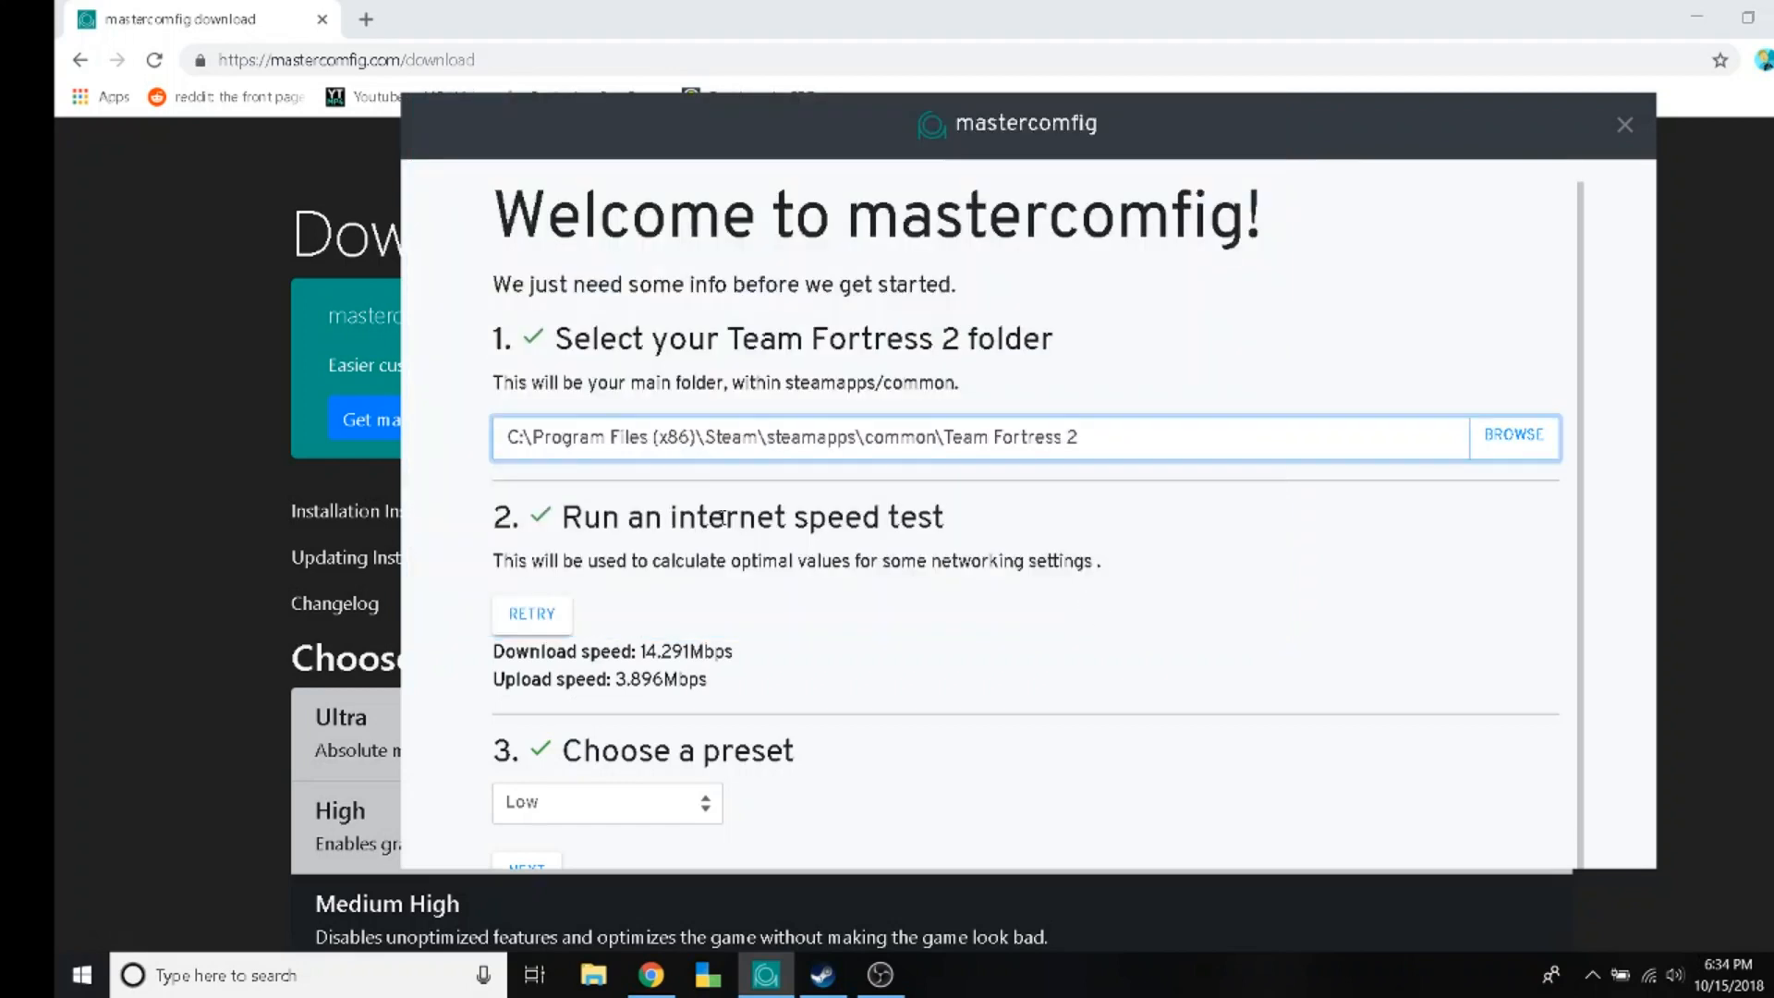
Keep the Low preset, review the Graphics and Networking settings, and apply them
{"action": "scroll", "scroll_direction": "down", "scroll_amount": 3}
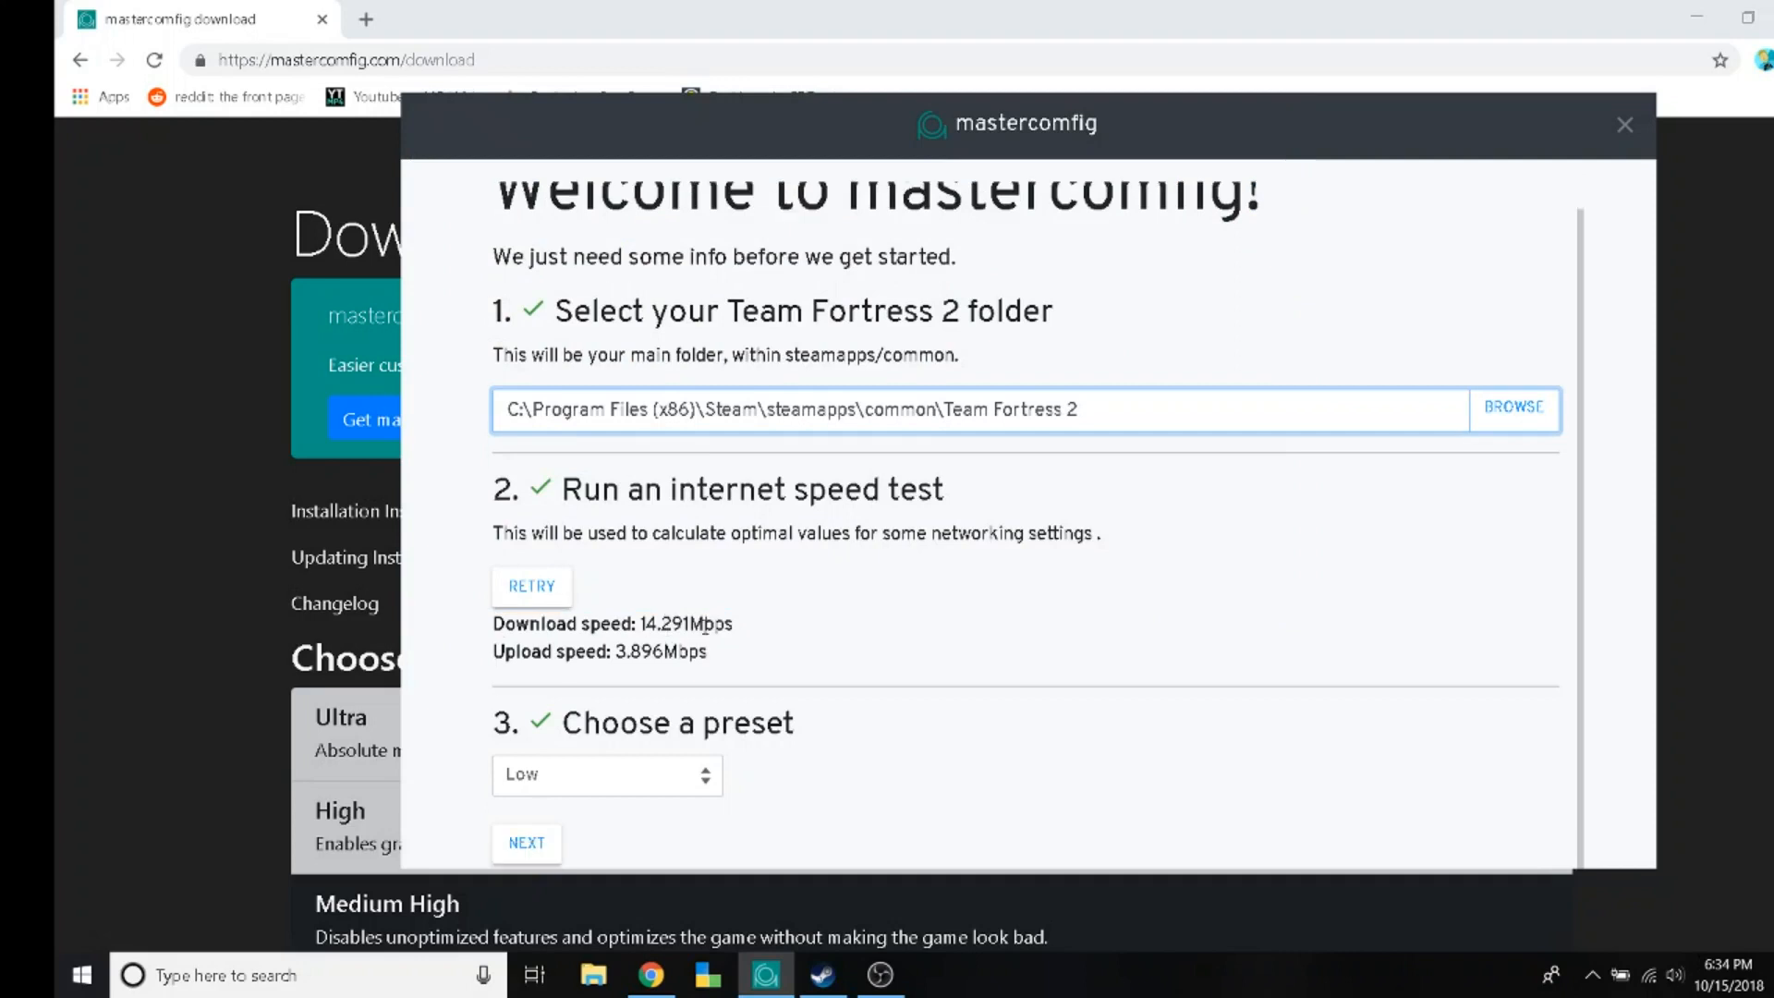
{"action": "left_click", "coordinate": [608, 775]}
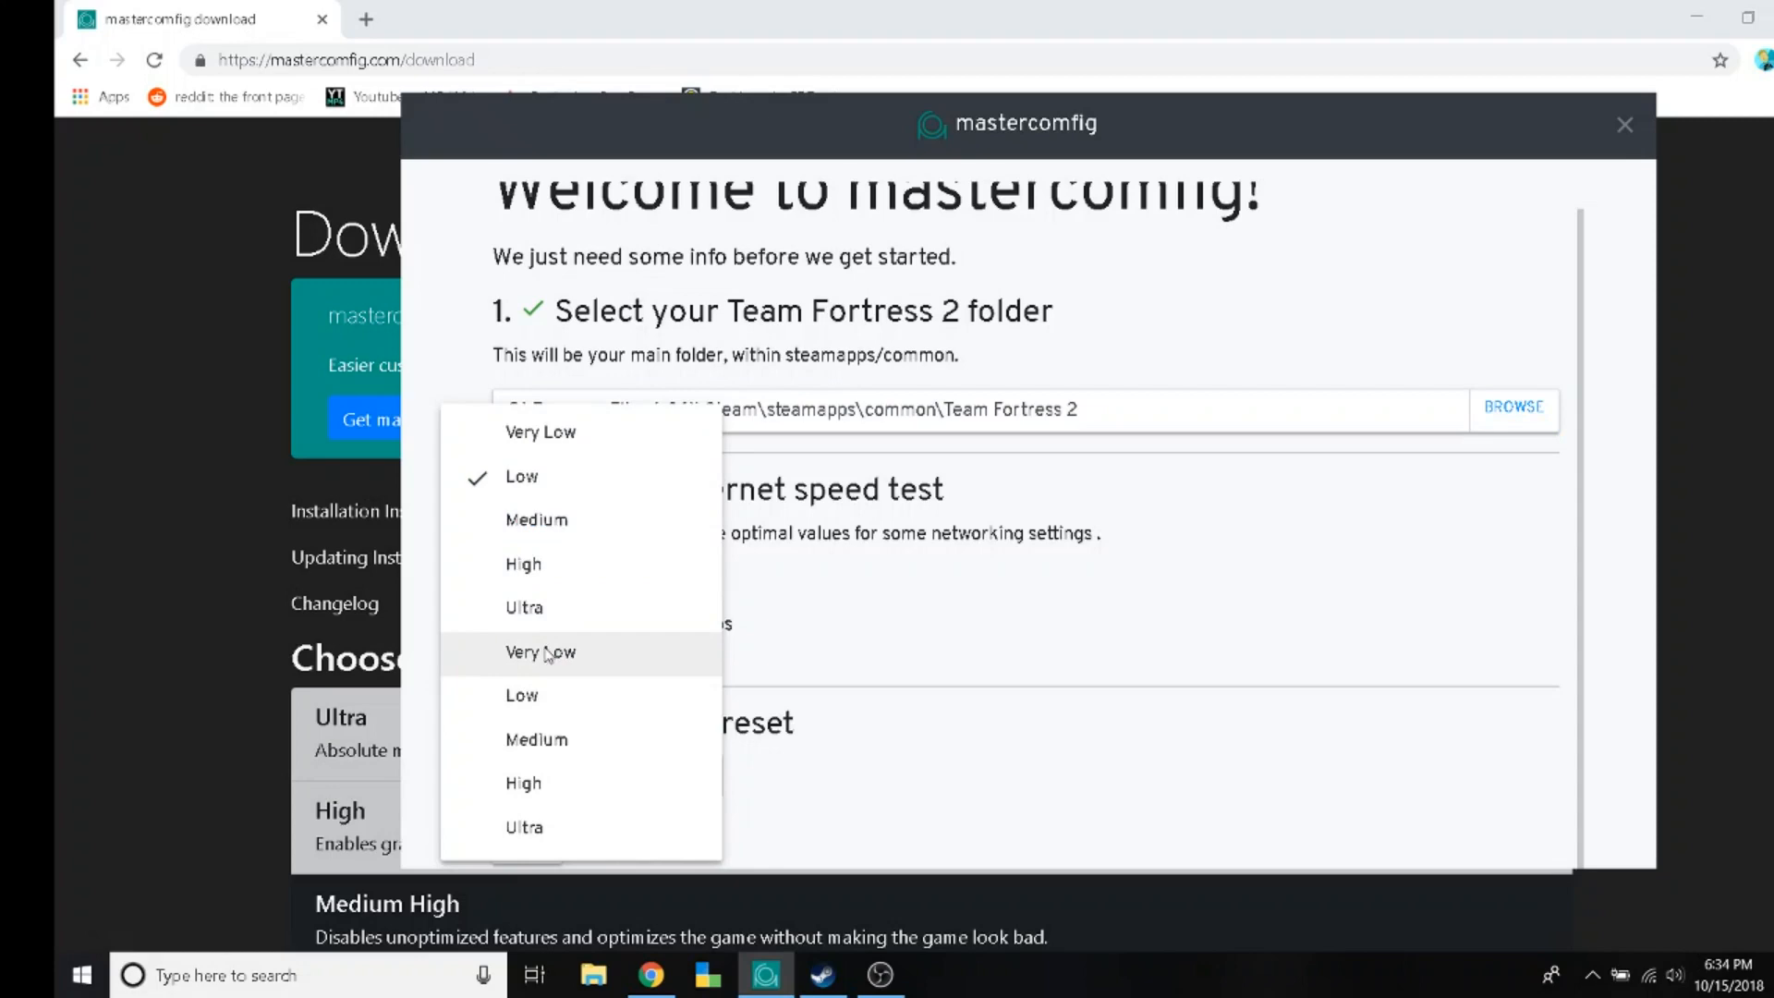
{"action": "left_click", "coordinate": [521, 695]}
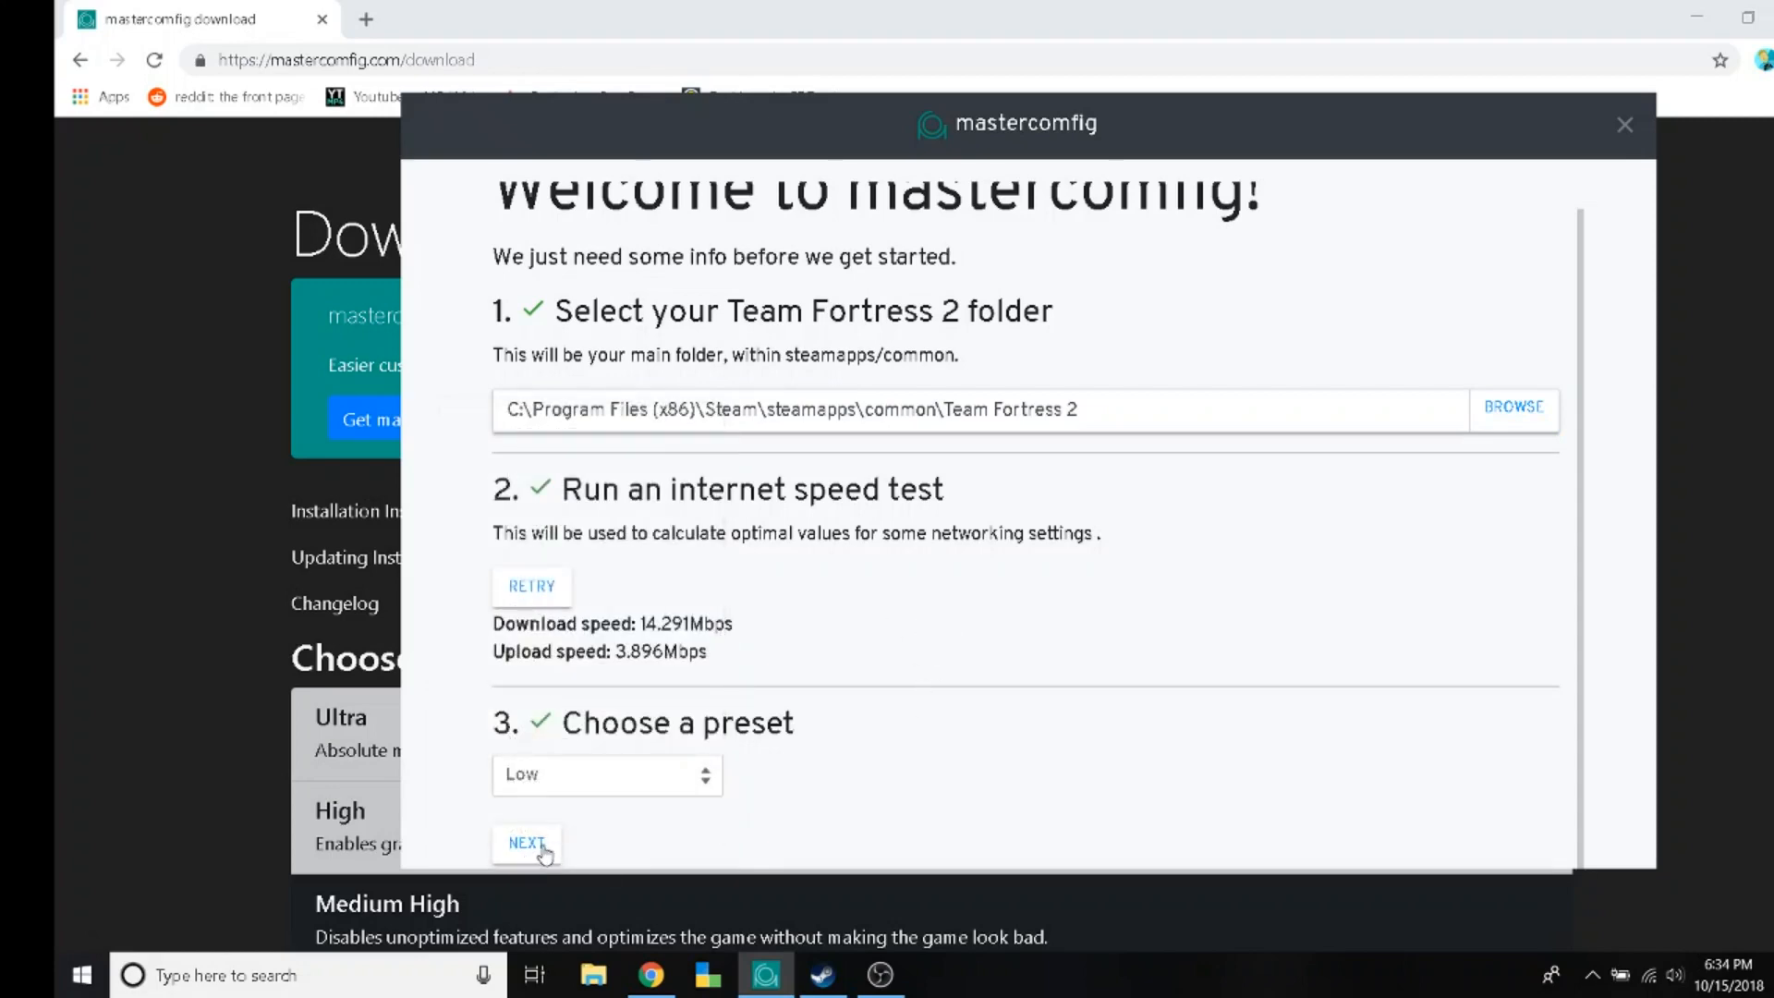
{"action": "left_click", "coordinate": [525, 843]}
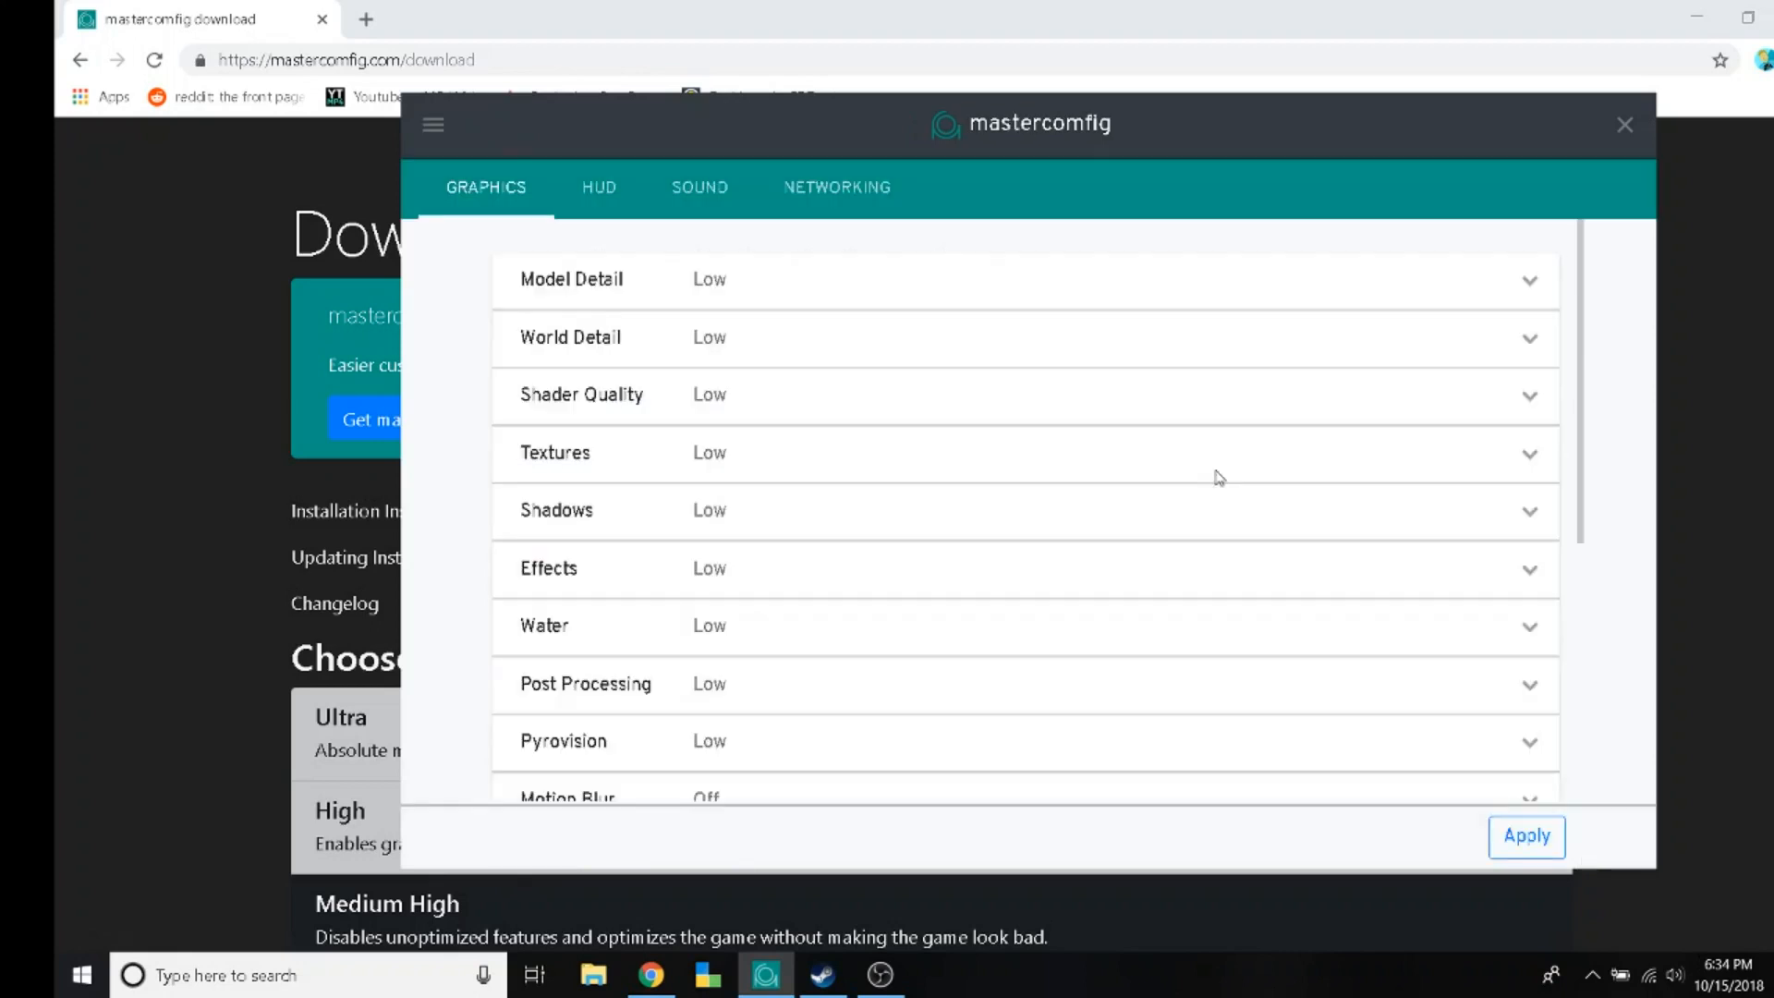
{"action": "mouse_move", "coordinate": [617, 308]}
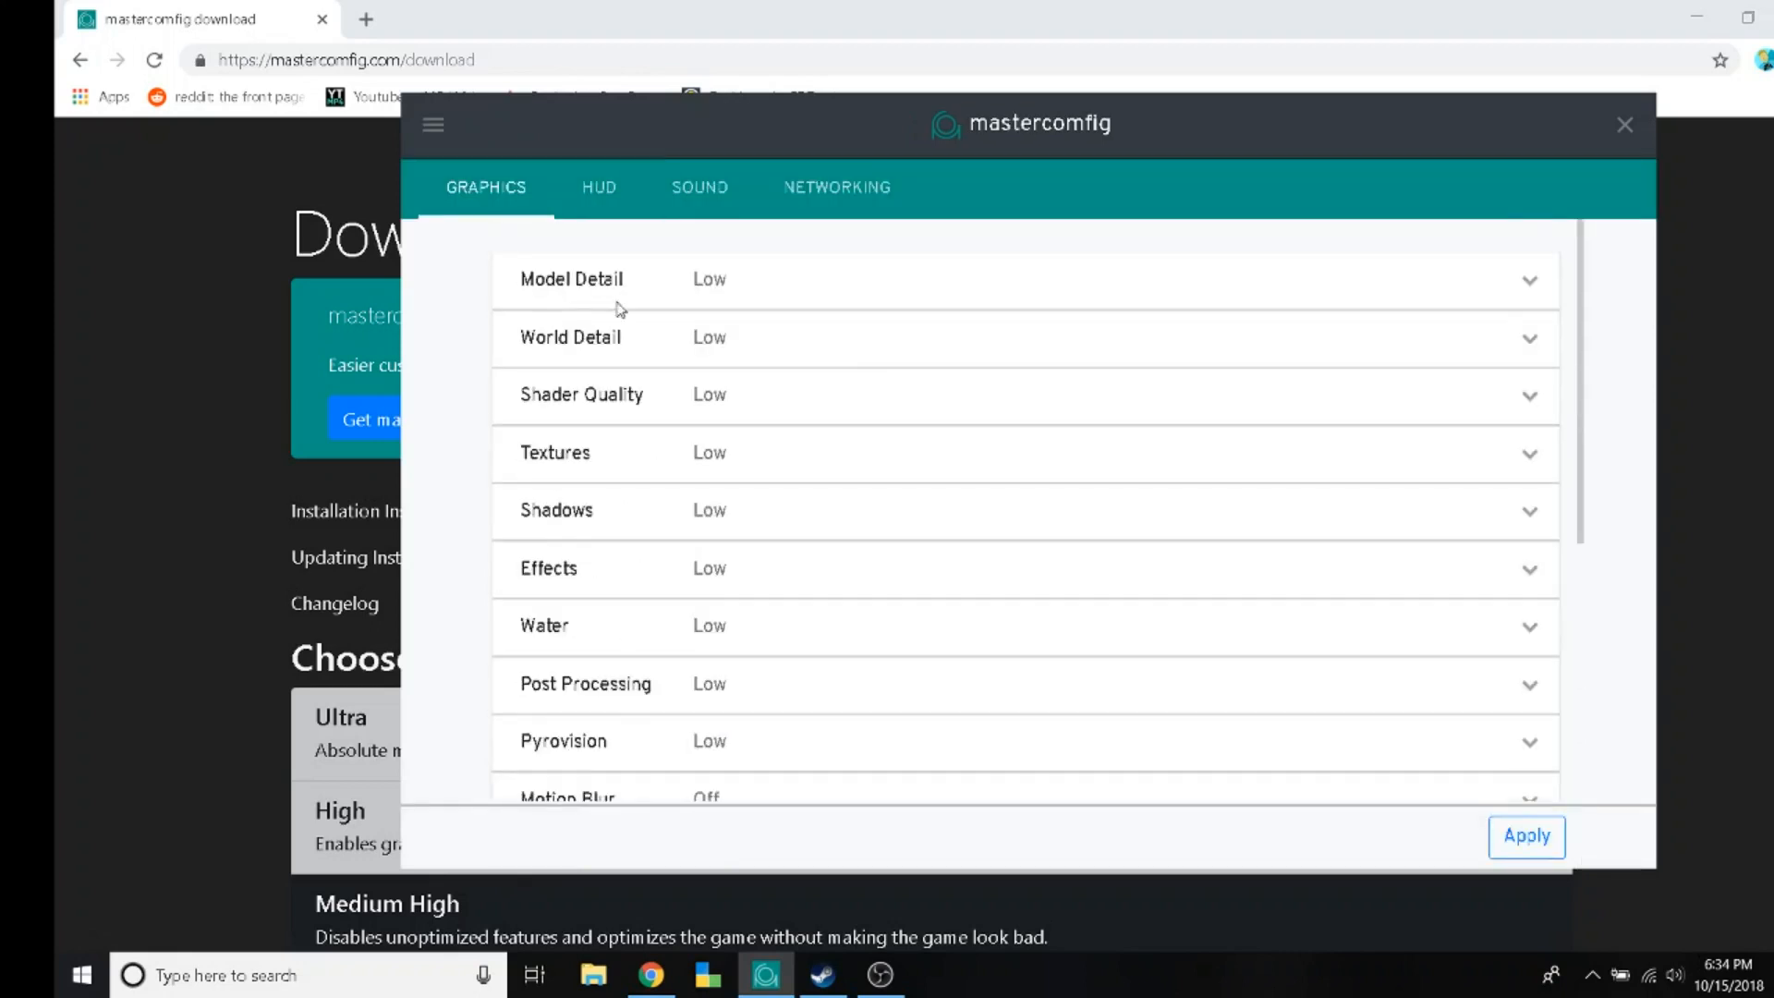
{"action": "left_click", "coordinate": [836, 187]}
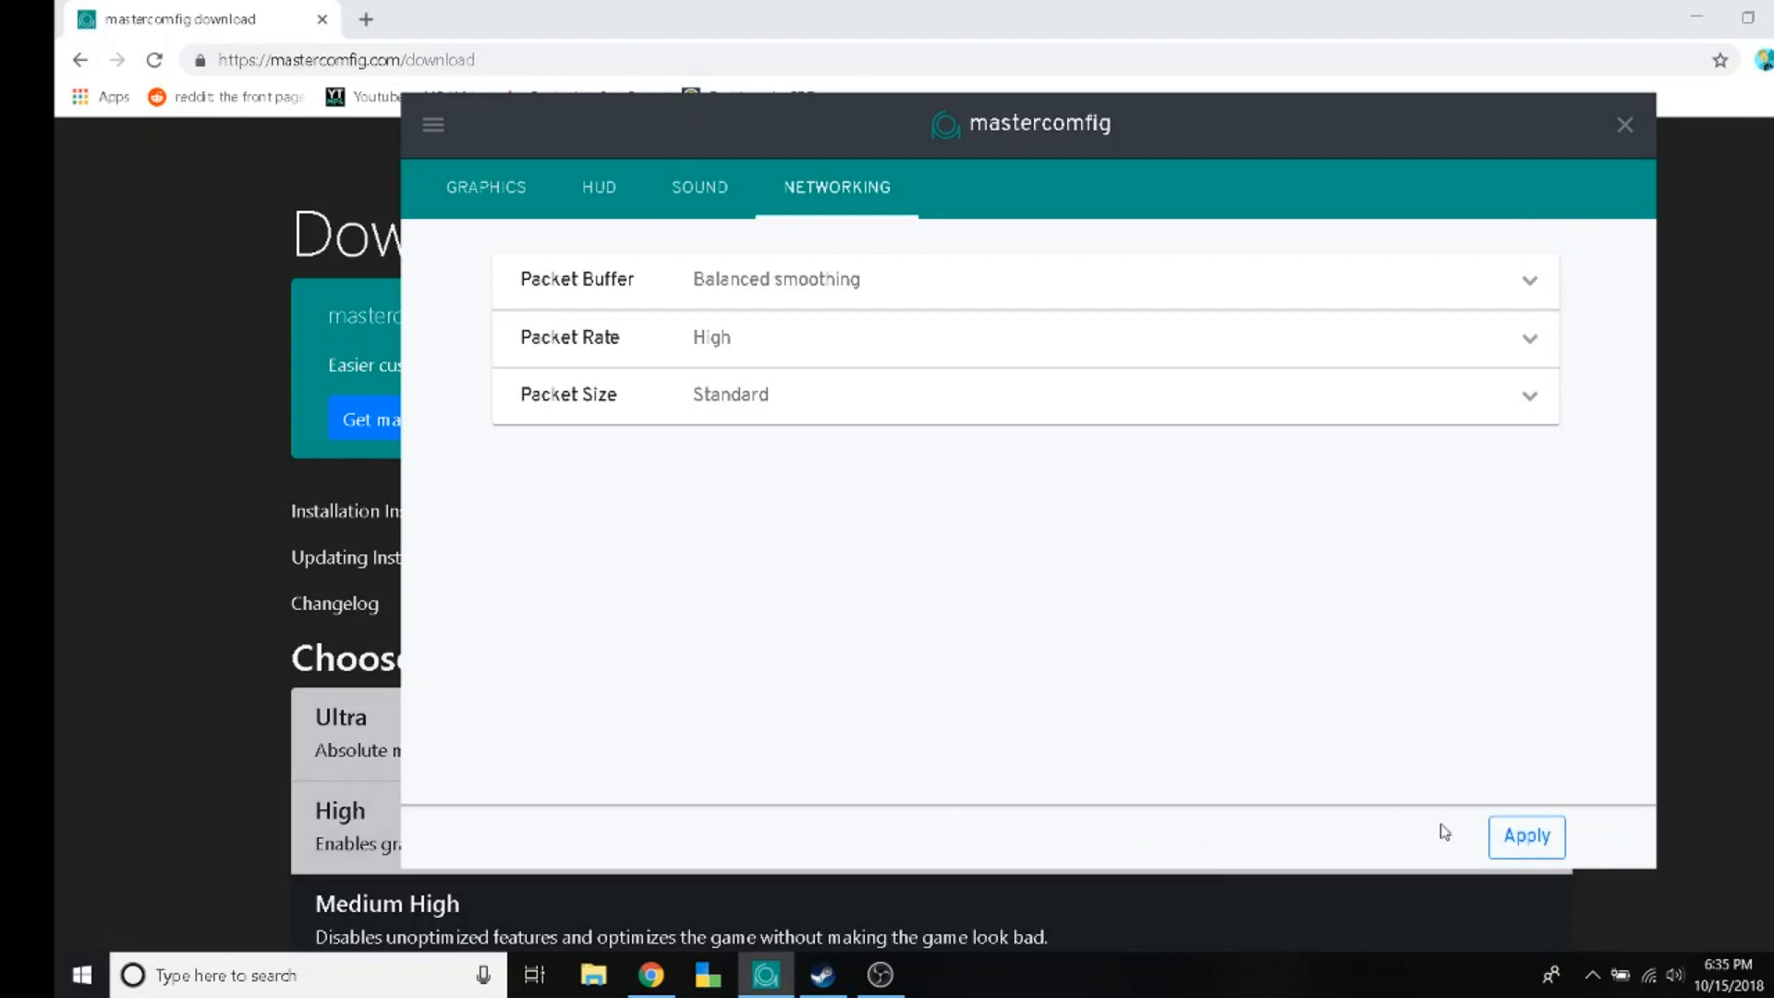
{"action": "left_click", "coordinate": [1624, 125]}
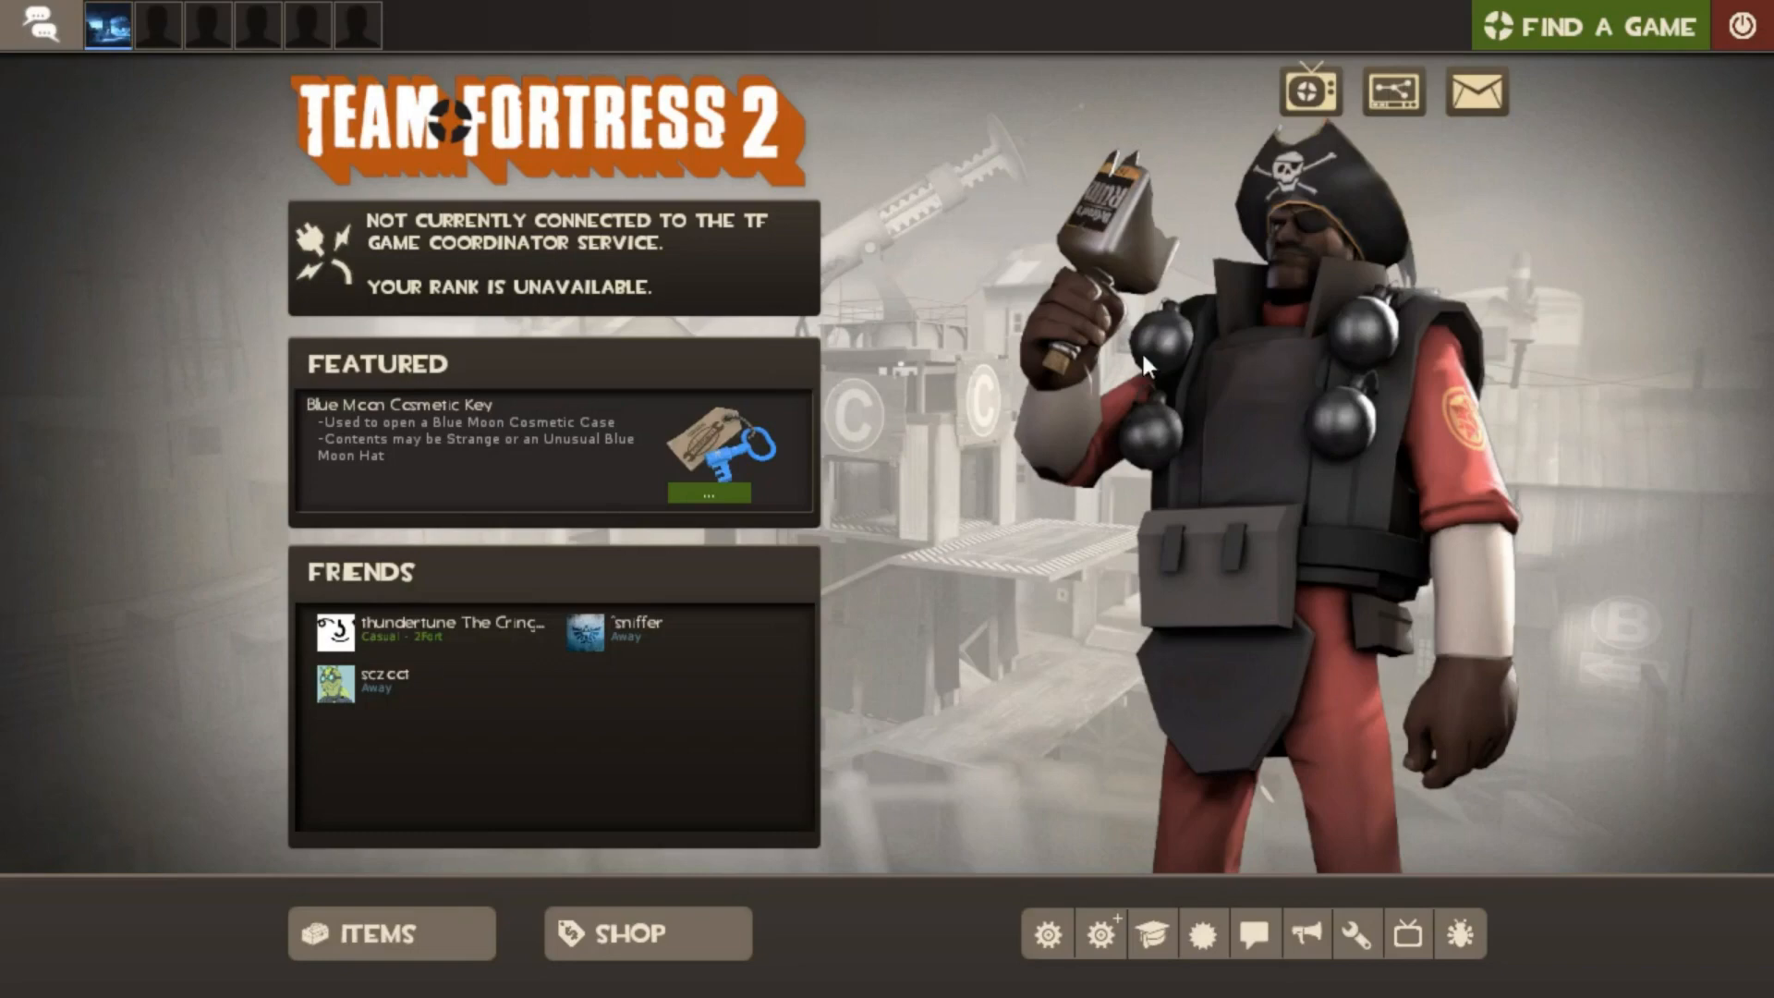
{"action": "mouse_move", "coordinate": [983, 497]}
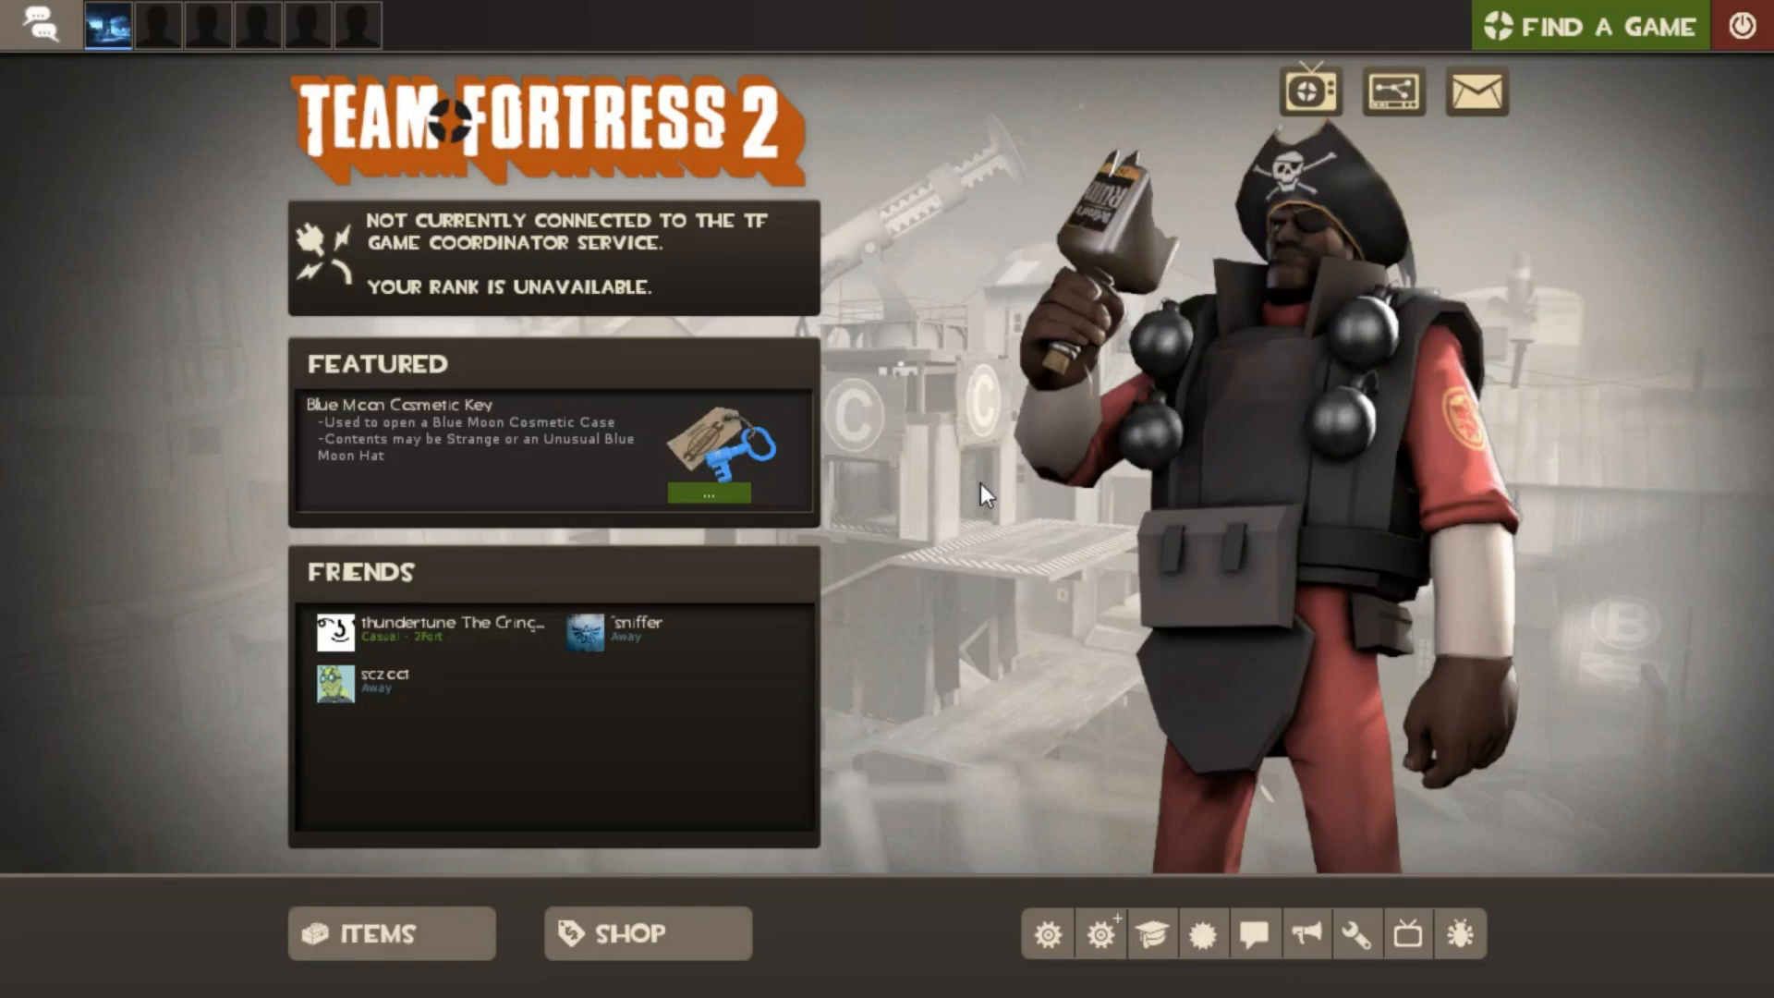
{"action": "mouse_move", "coordinate": [1045, 933]}
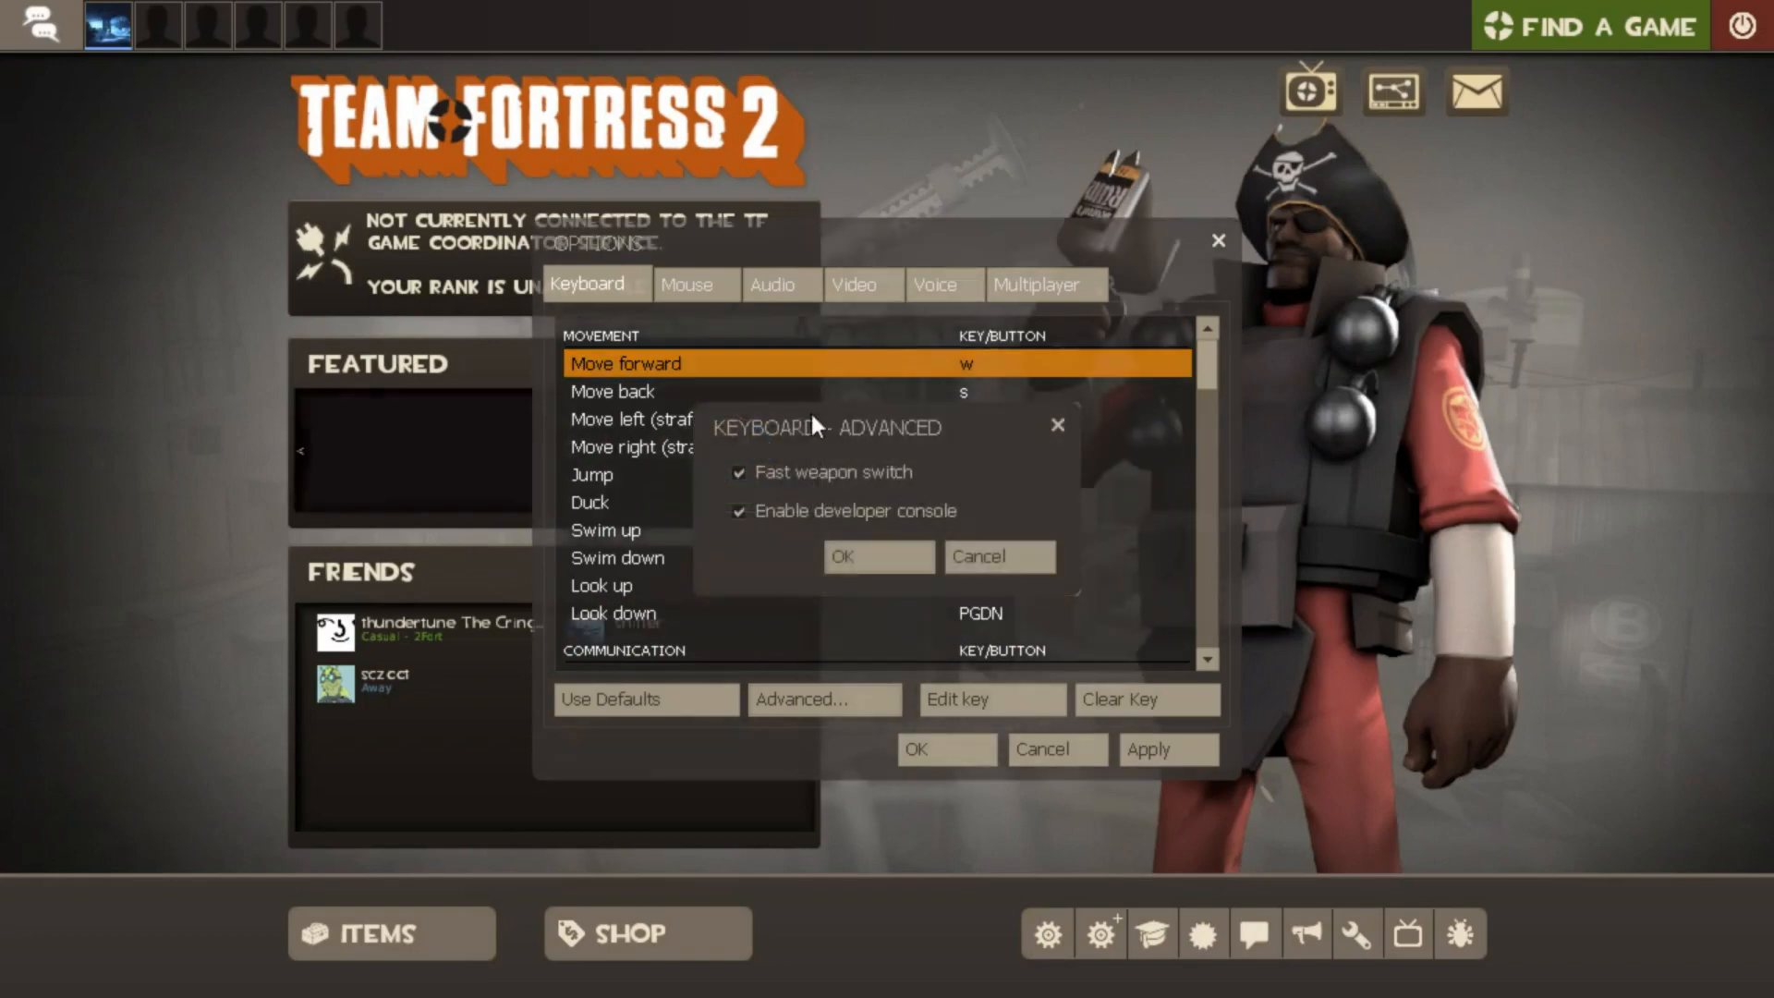
Confirm enabling the developer console in Team Fortress 2's advanced keyboard options
{"action": "left_click", "coordinate": [878, 557]}
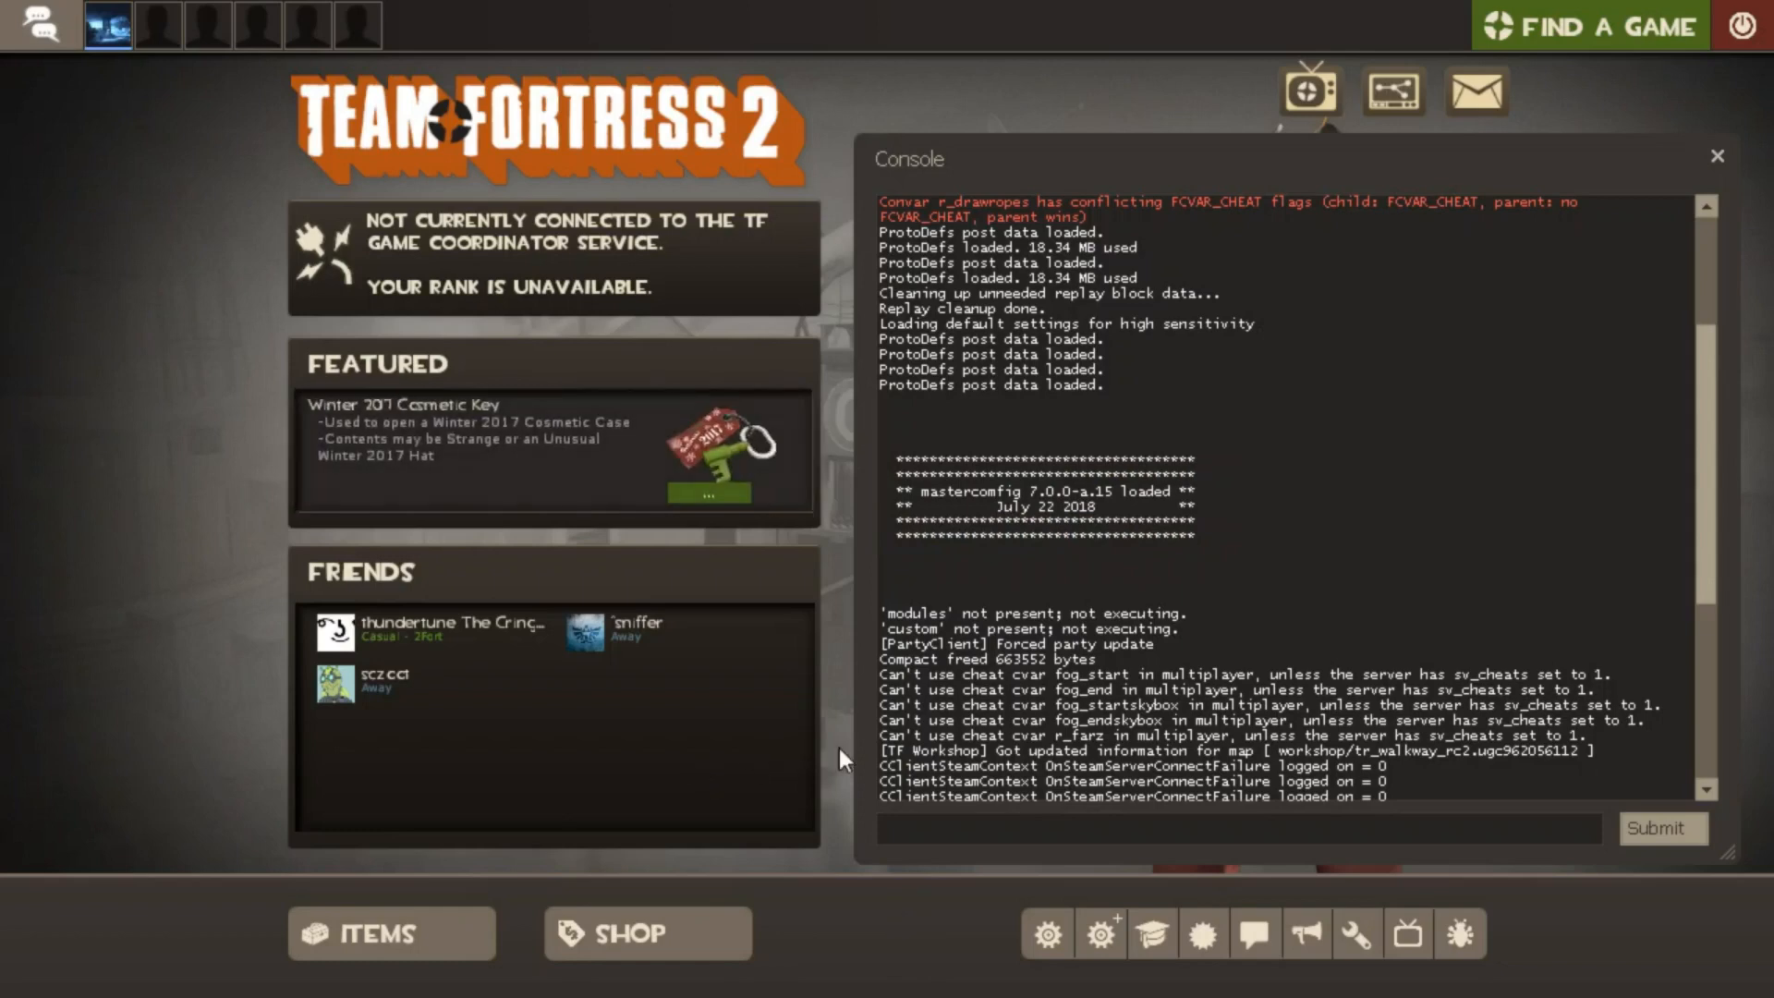
{"action": "left_click", "coordinate": [1718, 156]}
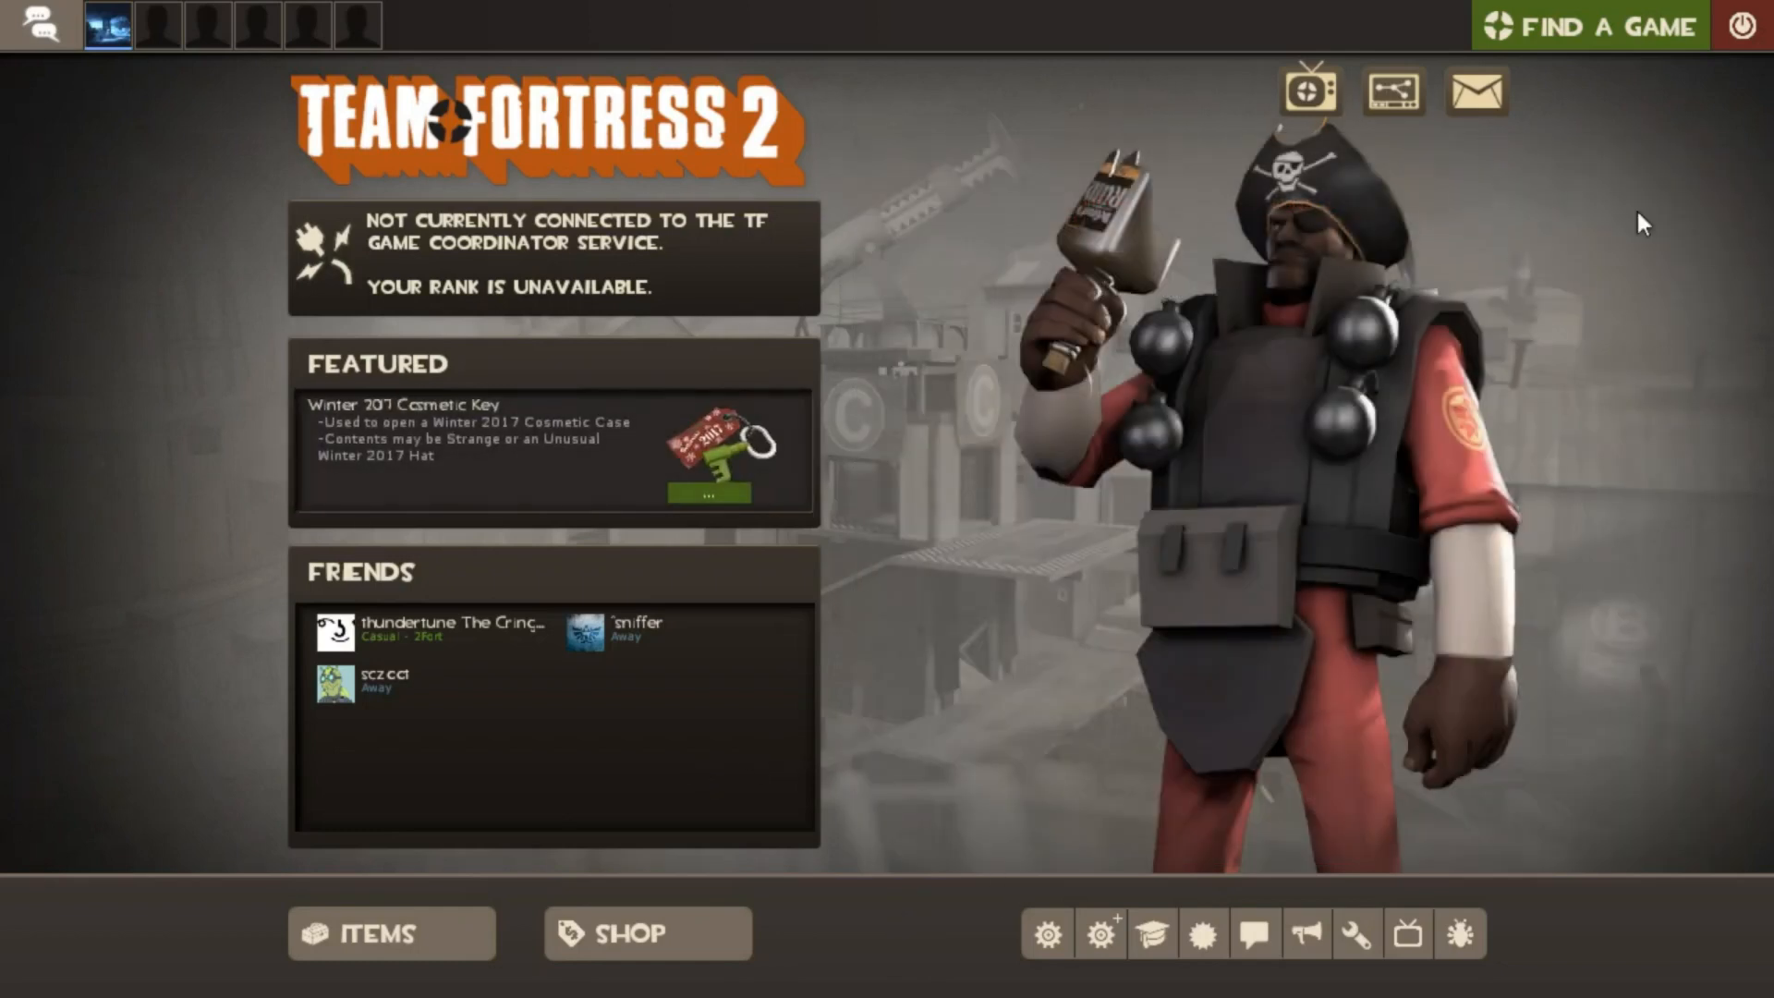
{"action": "mouse_move", "coordinate": [835, 664]}
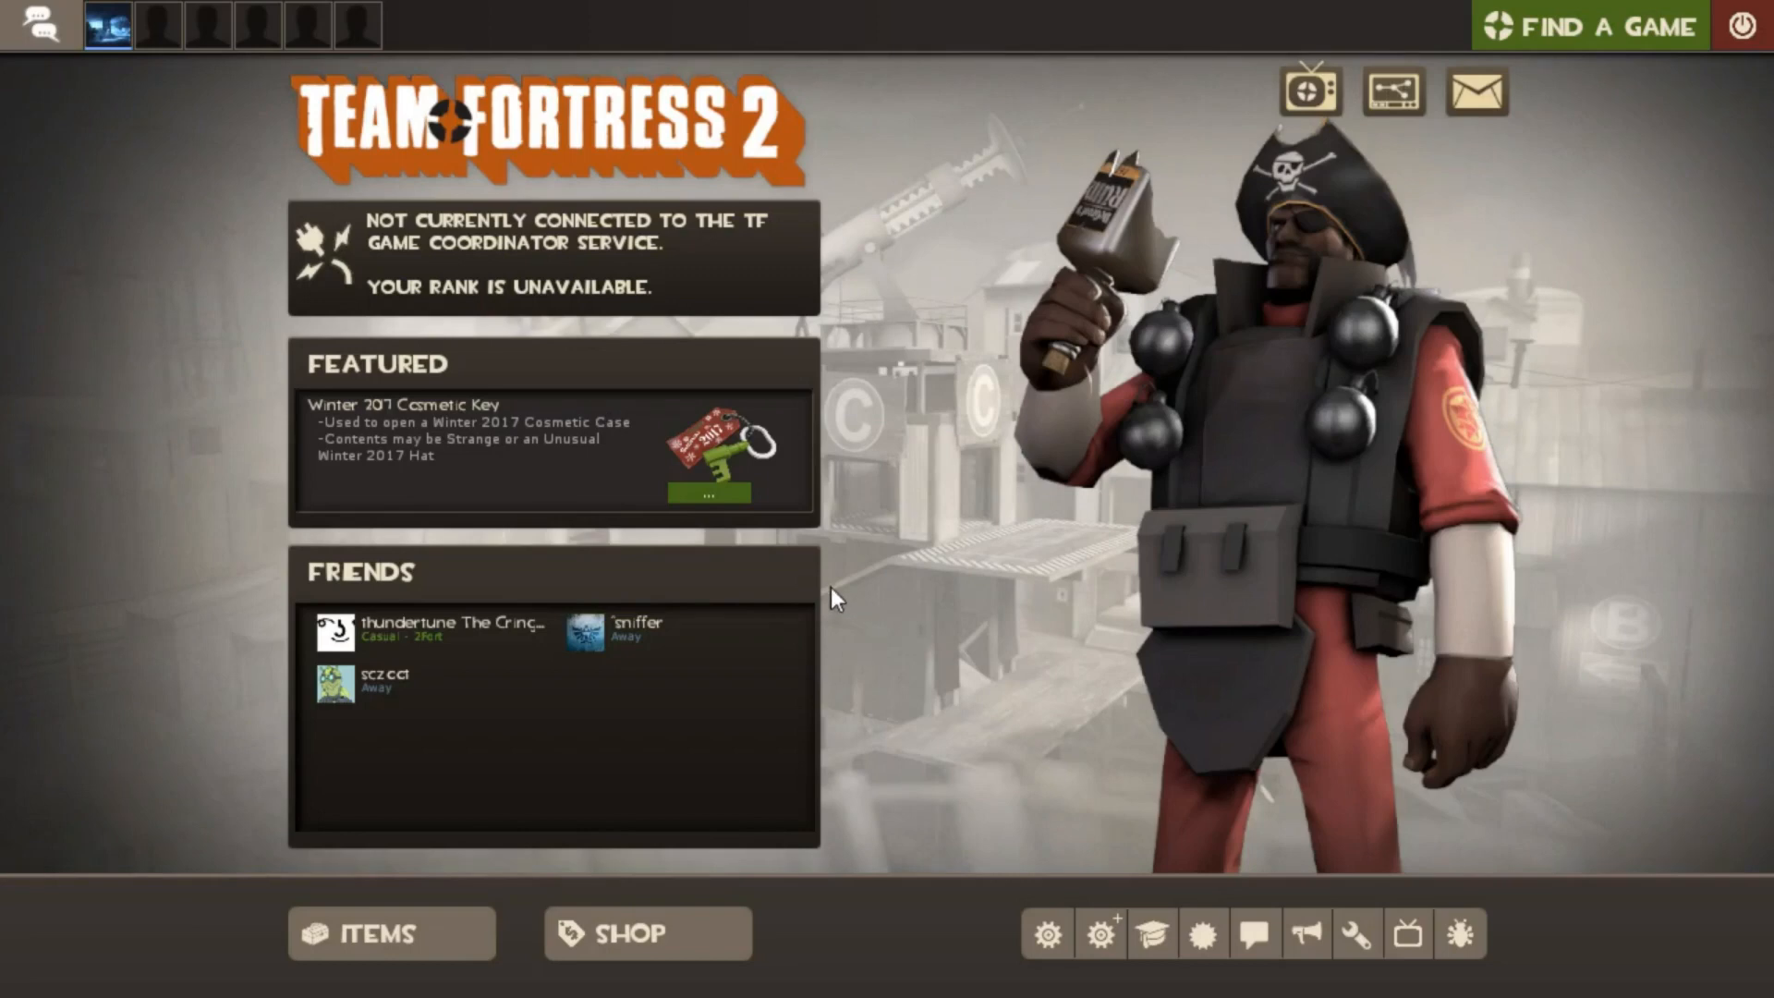
{"action": "mouse_move", "coordinate": [810, 555]}
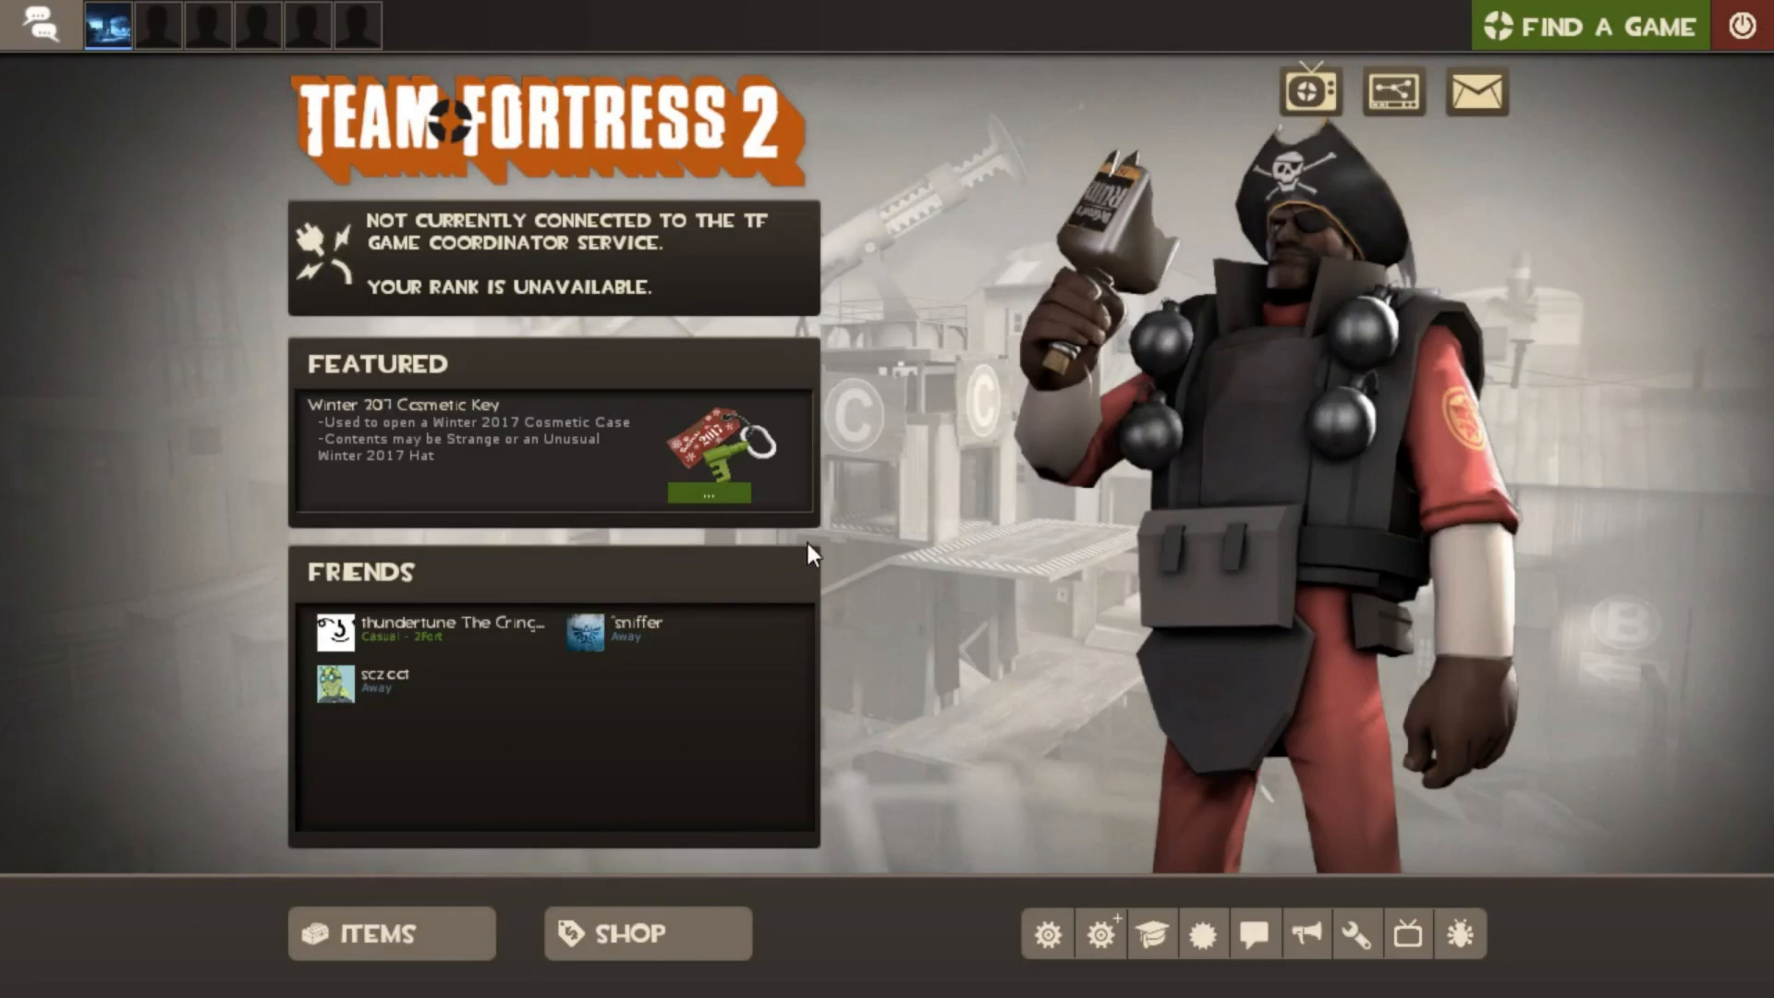
{"action": "mouse_move", "coordinate": [857, 611]}
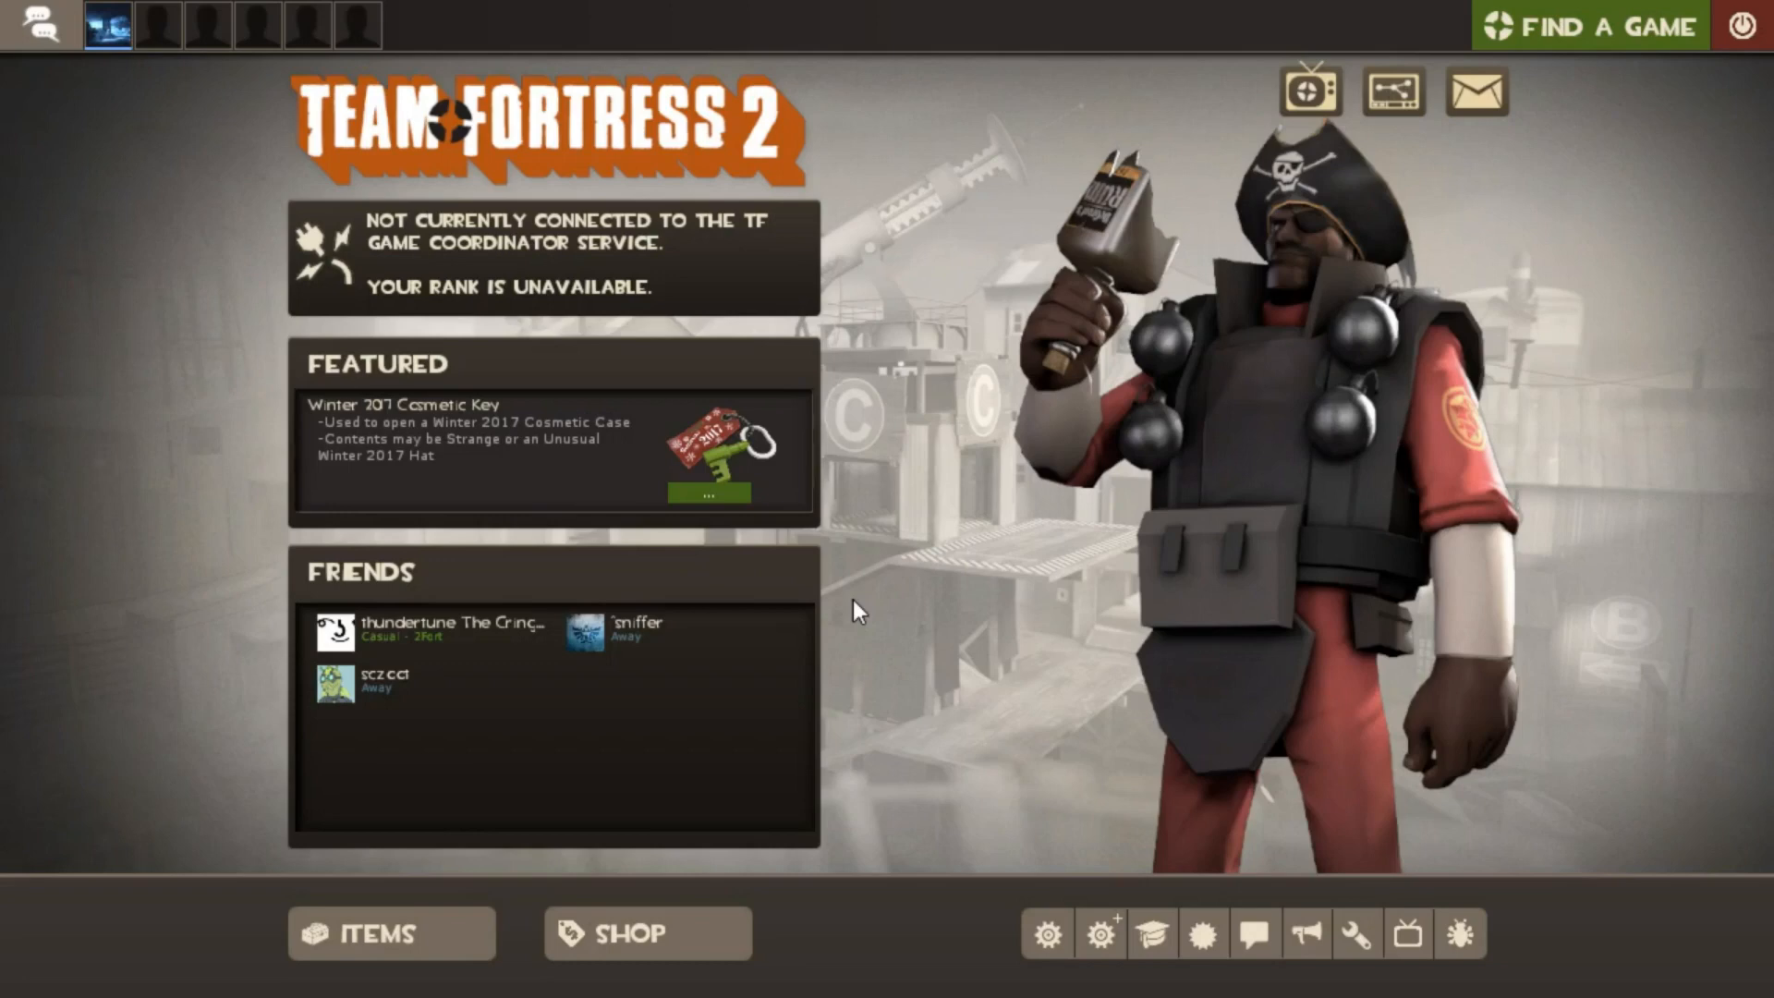